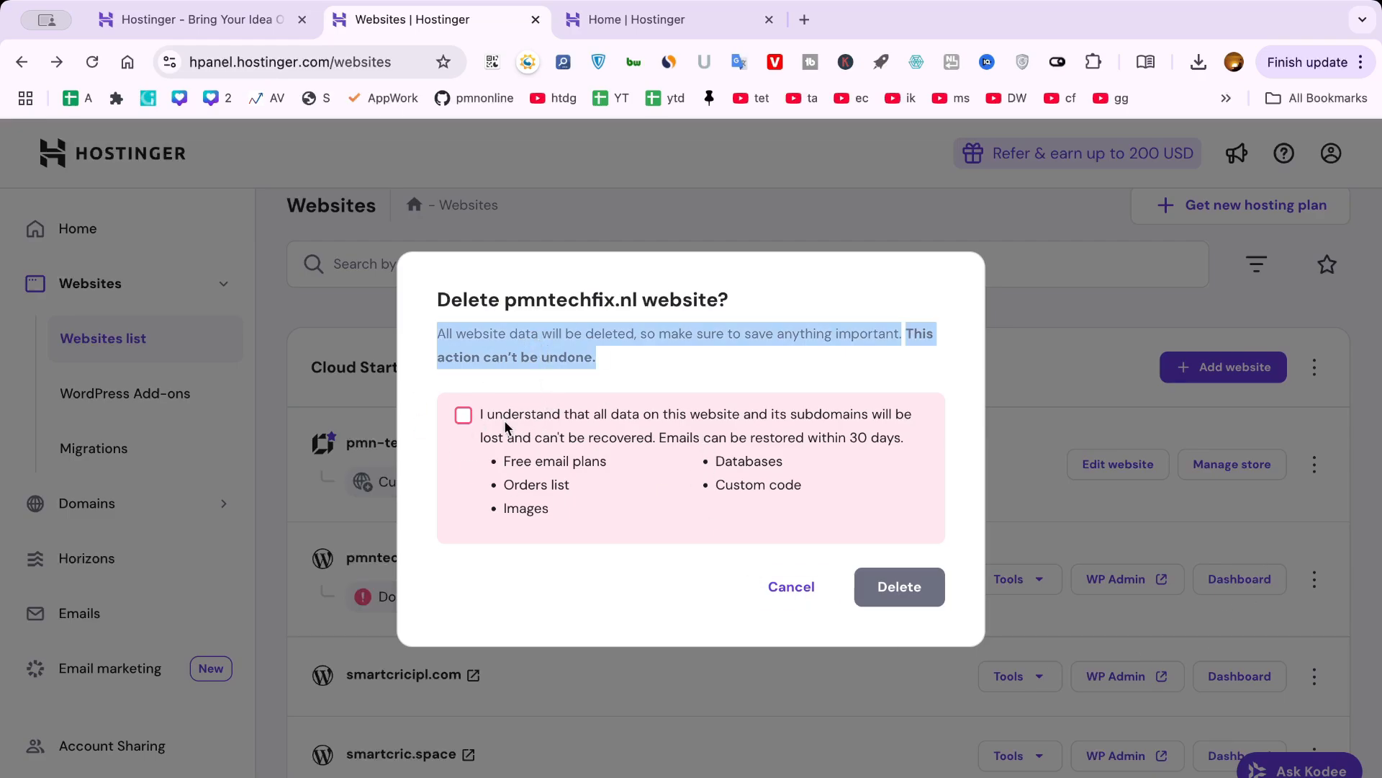
Switch to the browser tab showing the public hostinger.com home page.
left_click(463, 415)
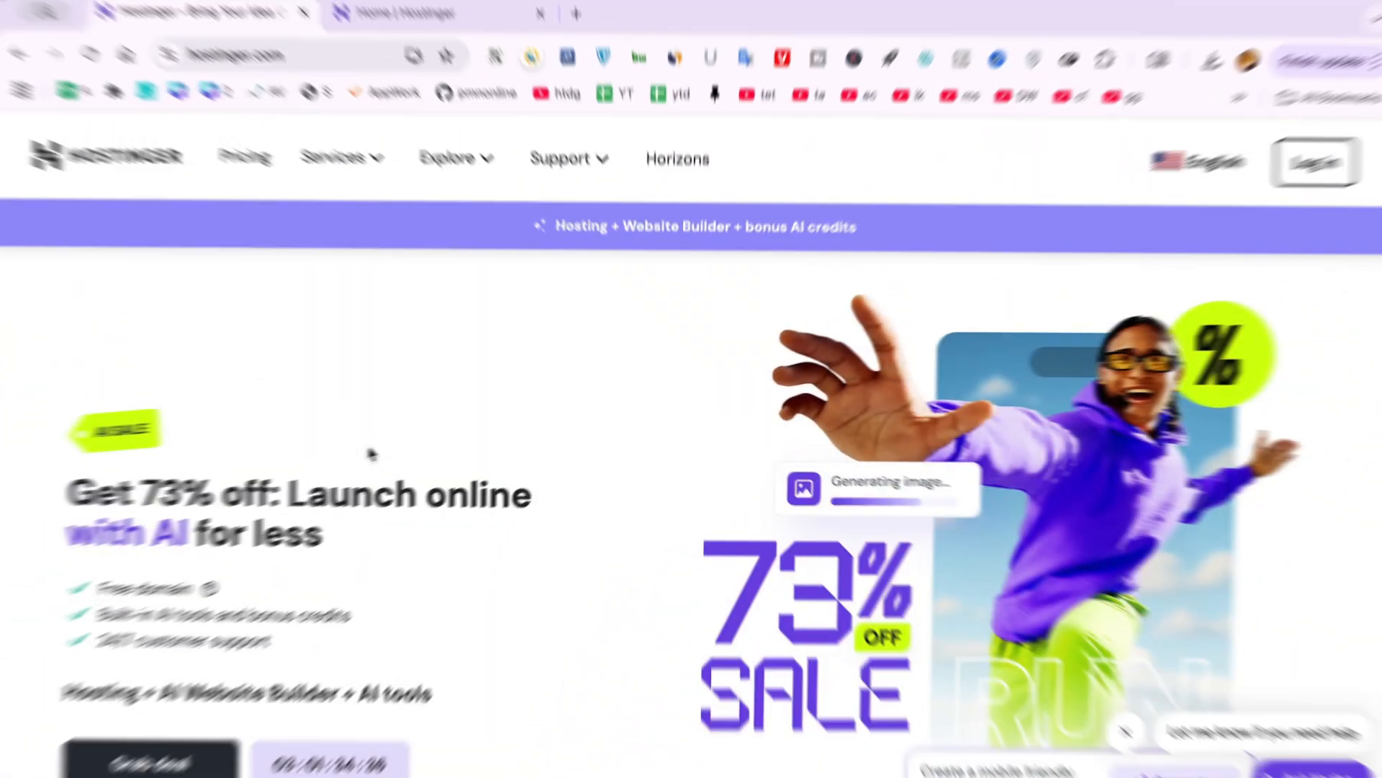
Review the hosting plan cards from US$2.99/mo, then go back to the Google results for hostinger.
scroll("down", 3)
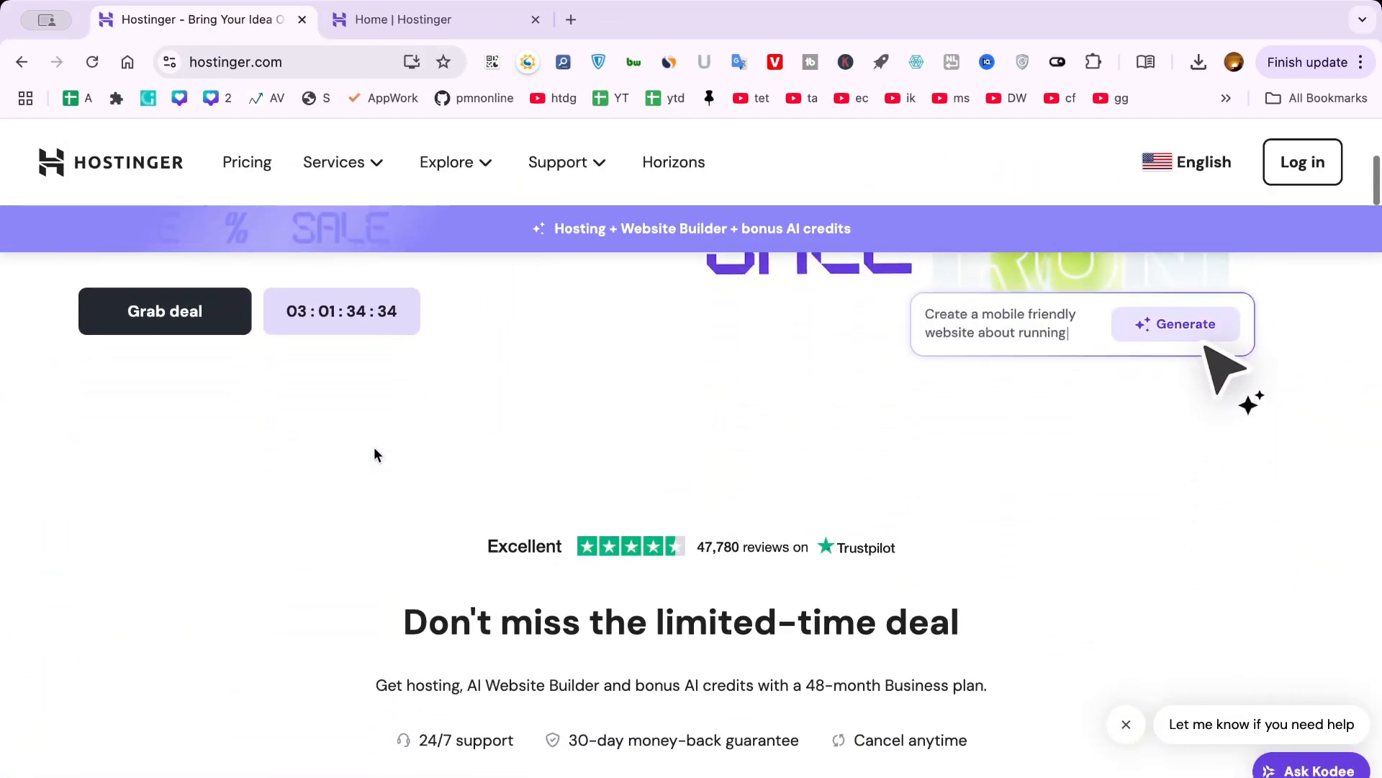
scroll("down", 3)
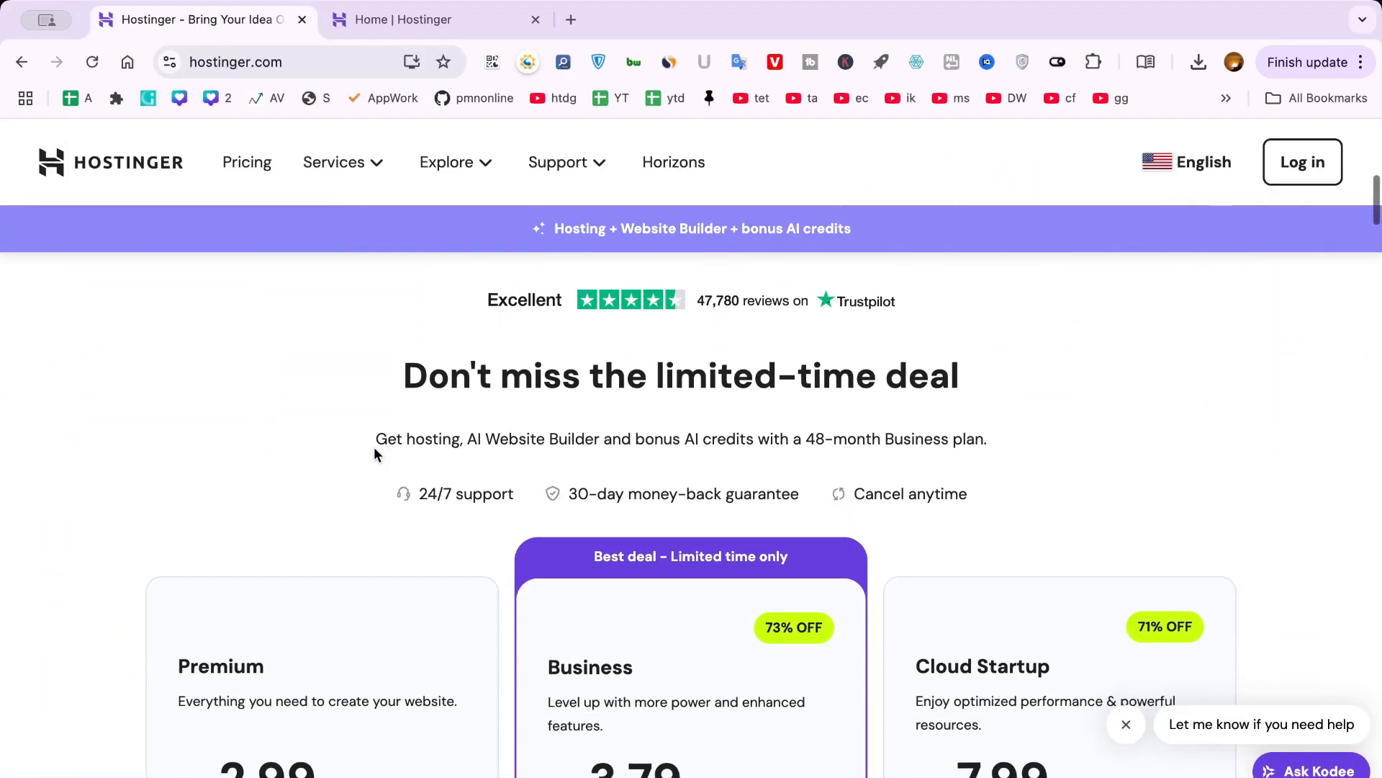
scroll("down", 3)
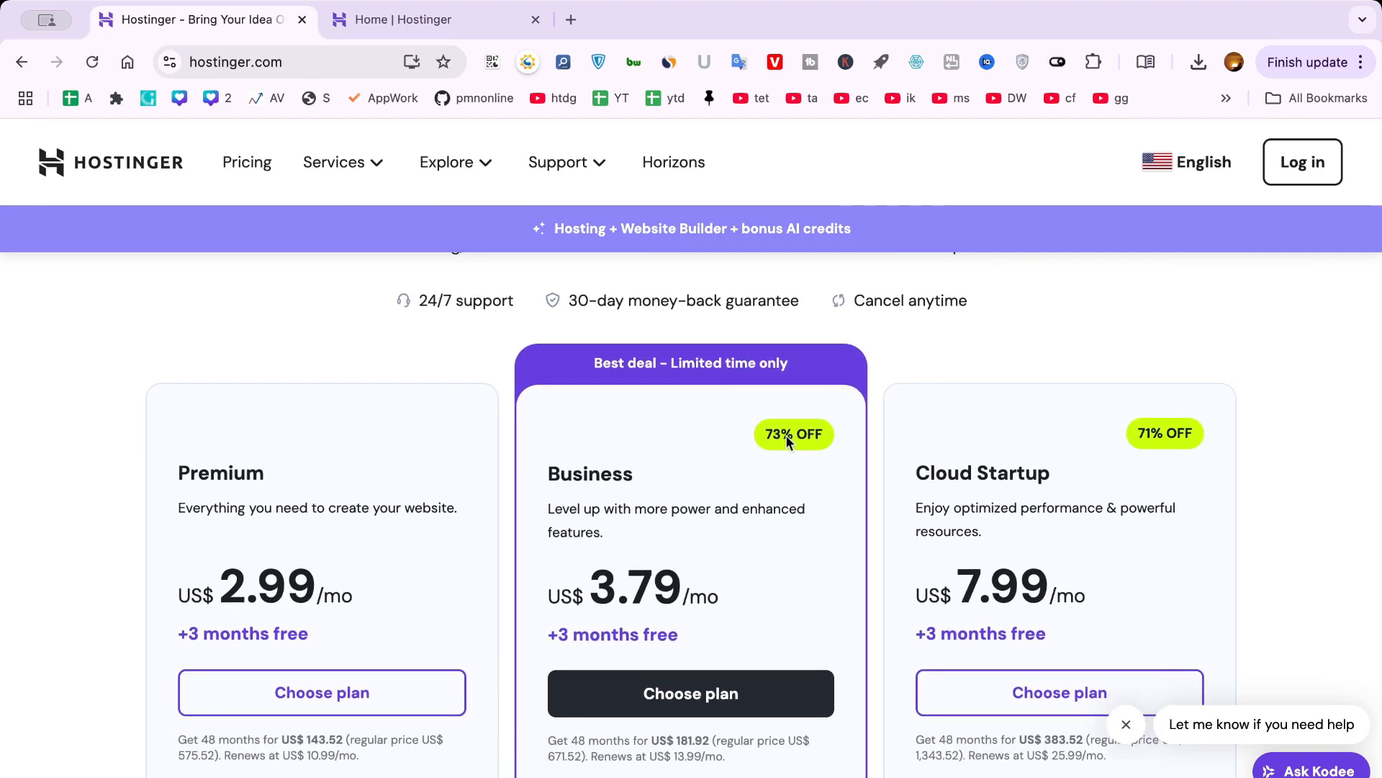
scroll("up", 3)
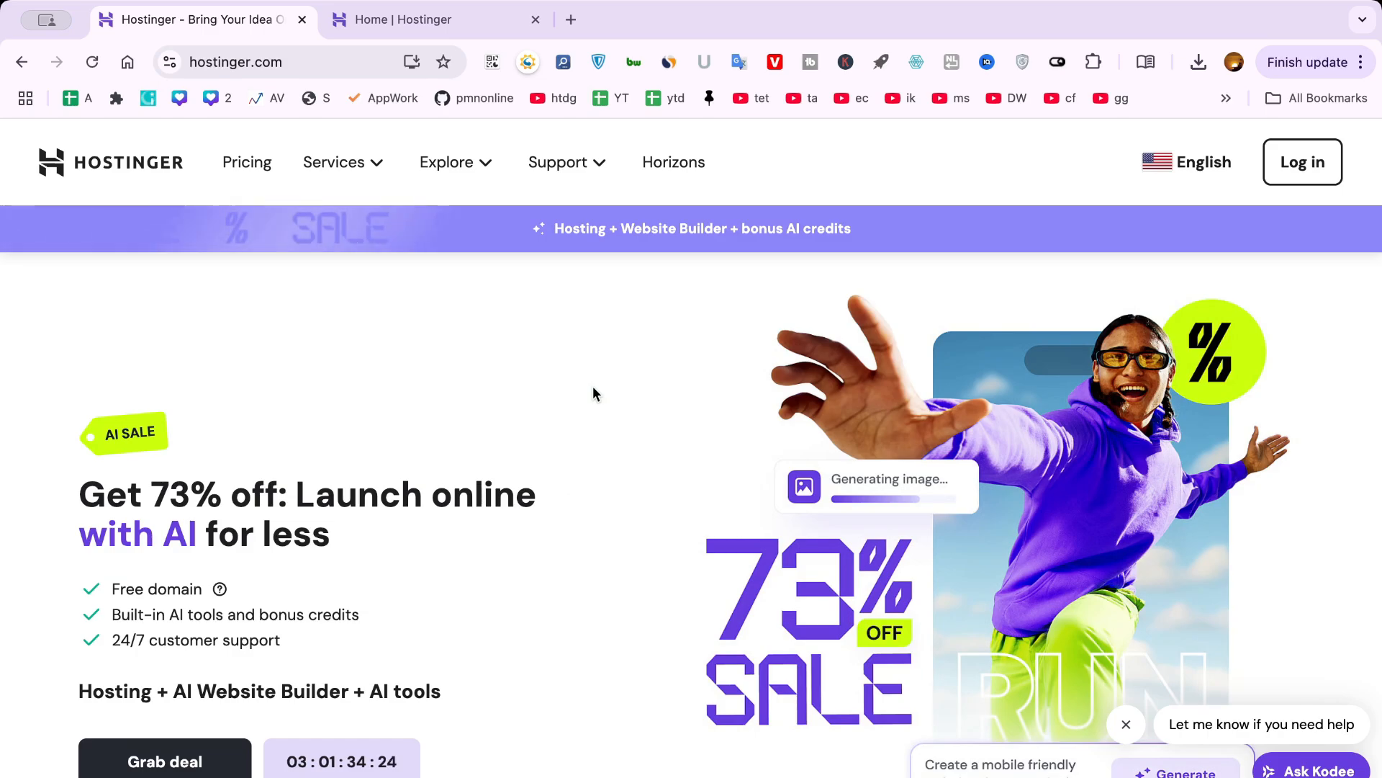
left_click(265, 62)
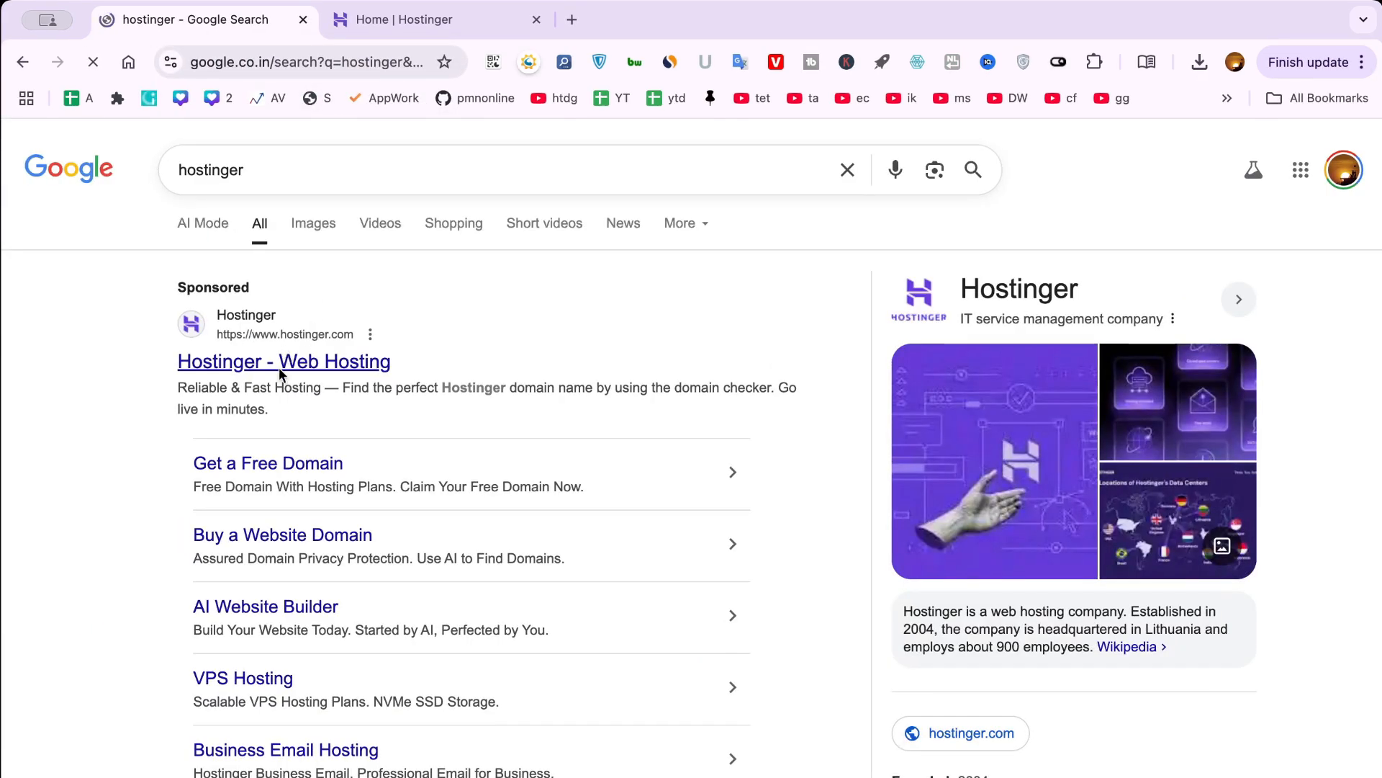
Visit the sponsored Hostinger web hosting sale page, then return to the main hostinger.com home page.
left_click(284, 362)
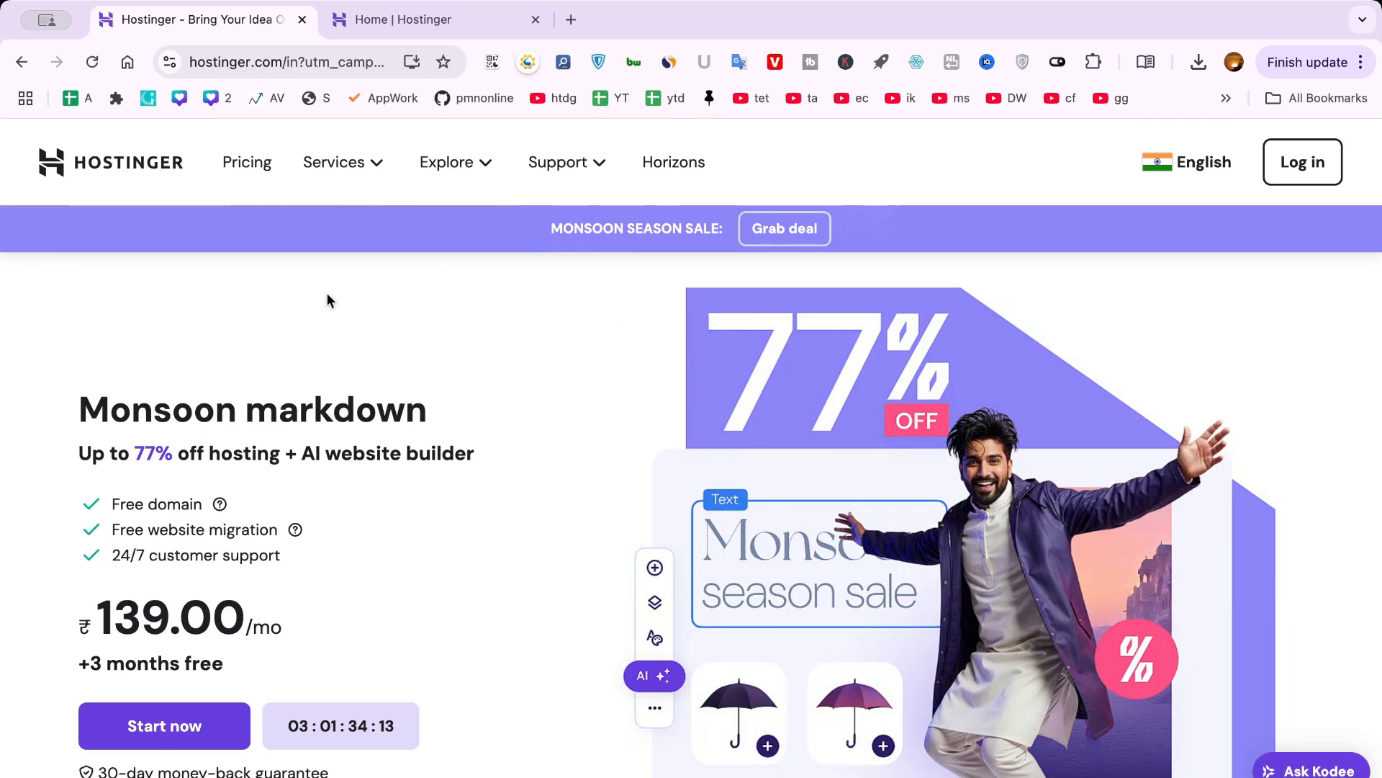
scroll("down", 3)
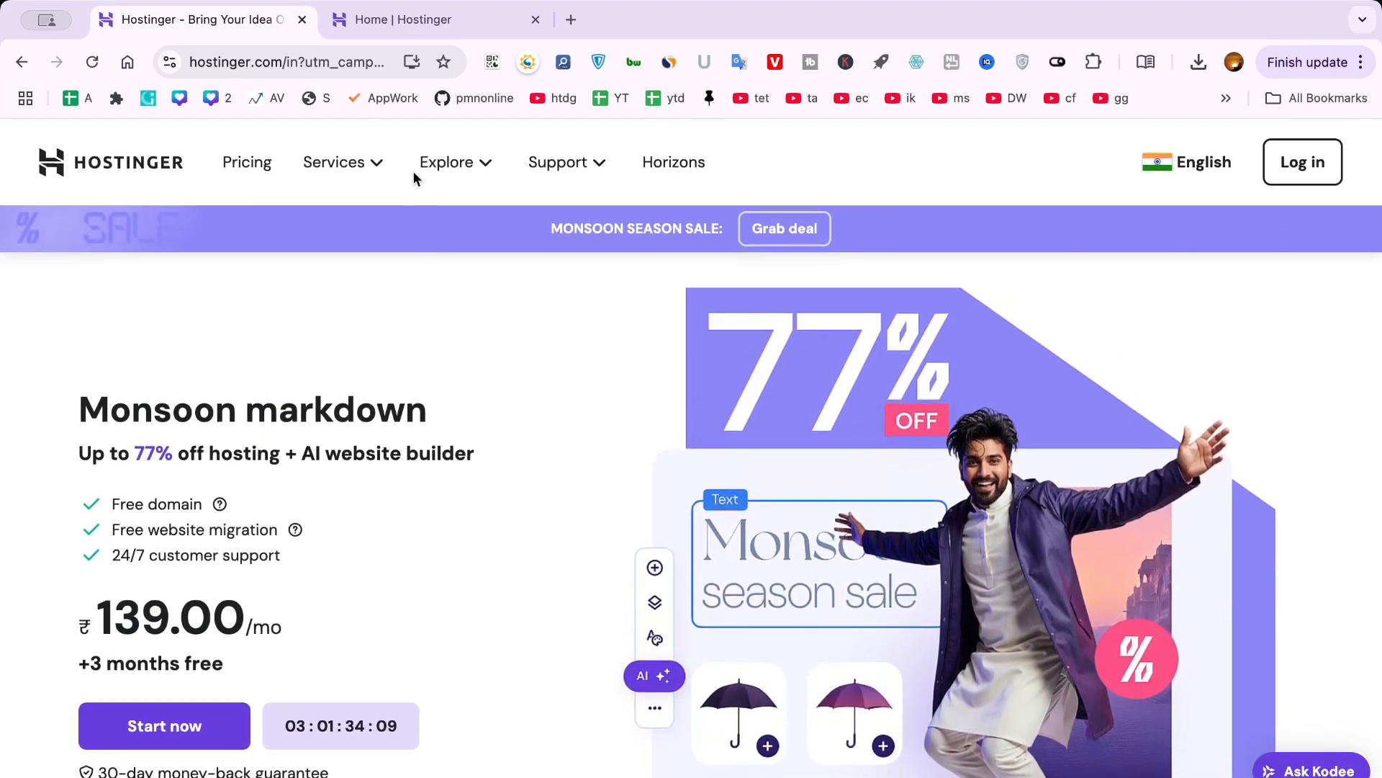
left_click(286, 62)
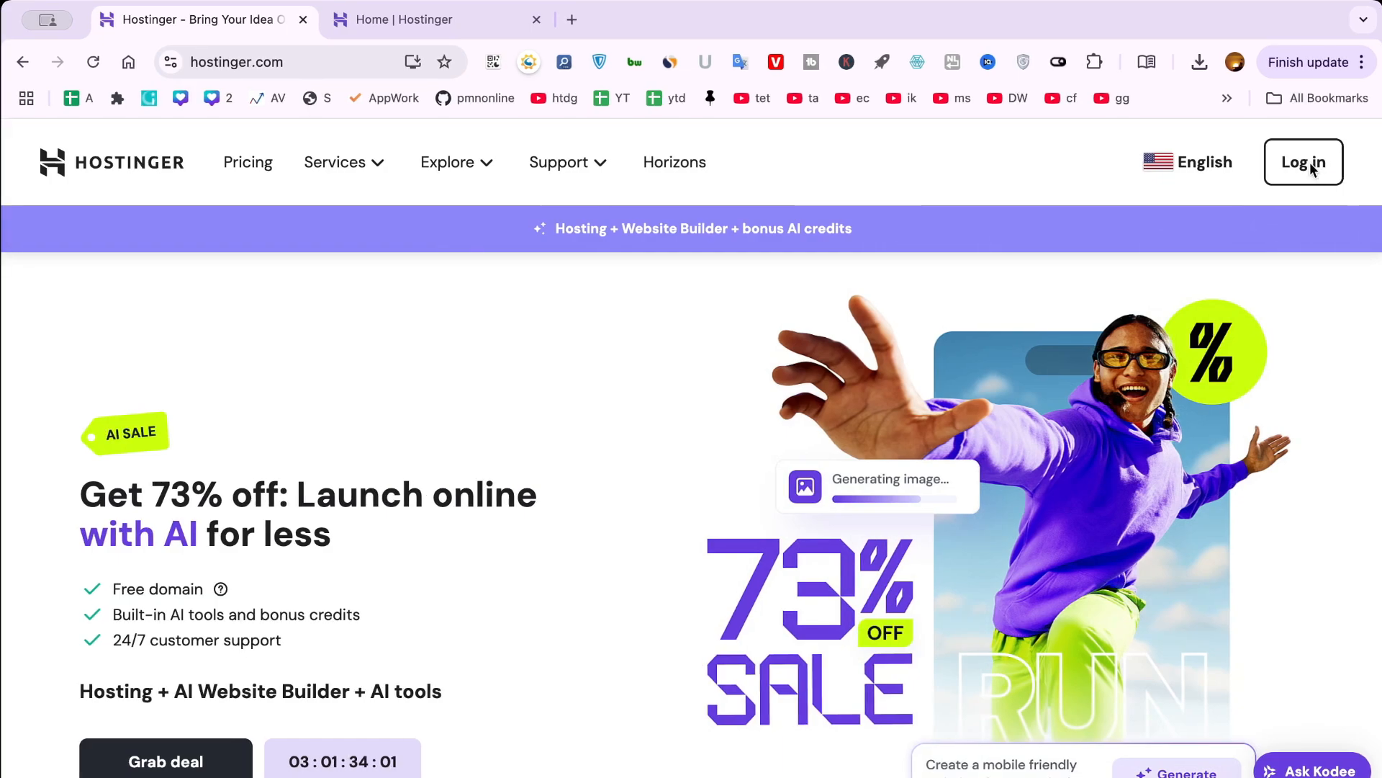
Log in to open hPanel in a new tab and glance at the home page's pricing section.
left_click(572, 19)
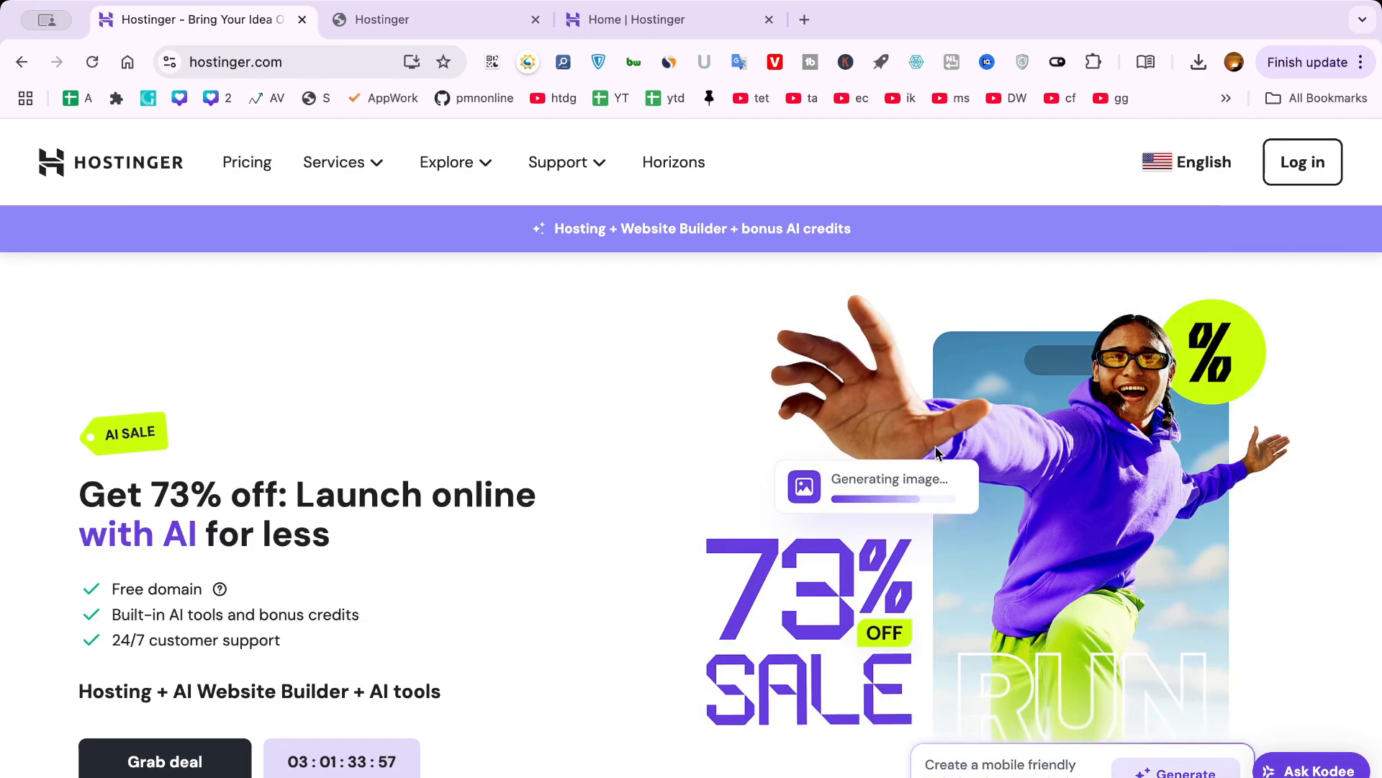
left_click(246, 162)
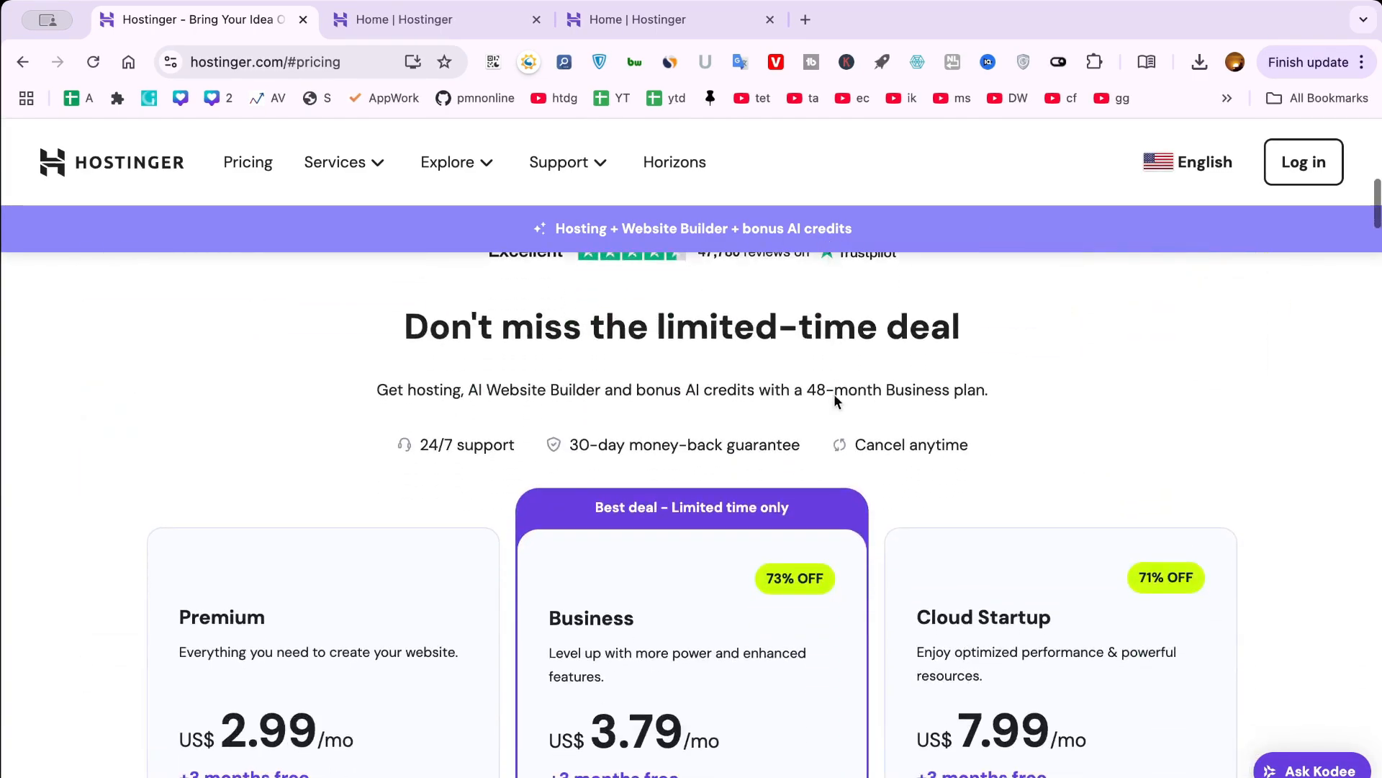
scroll("up", 3)
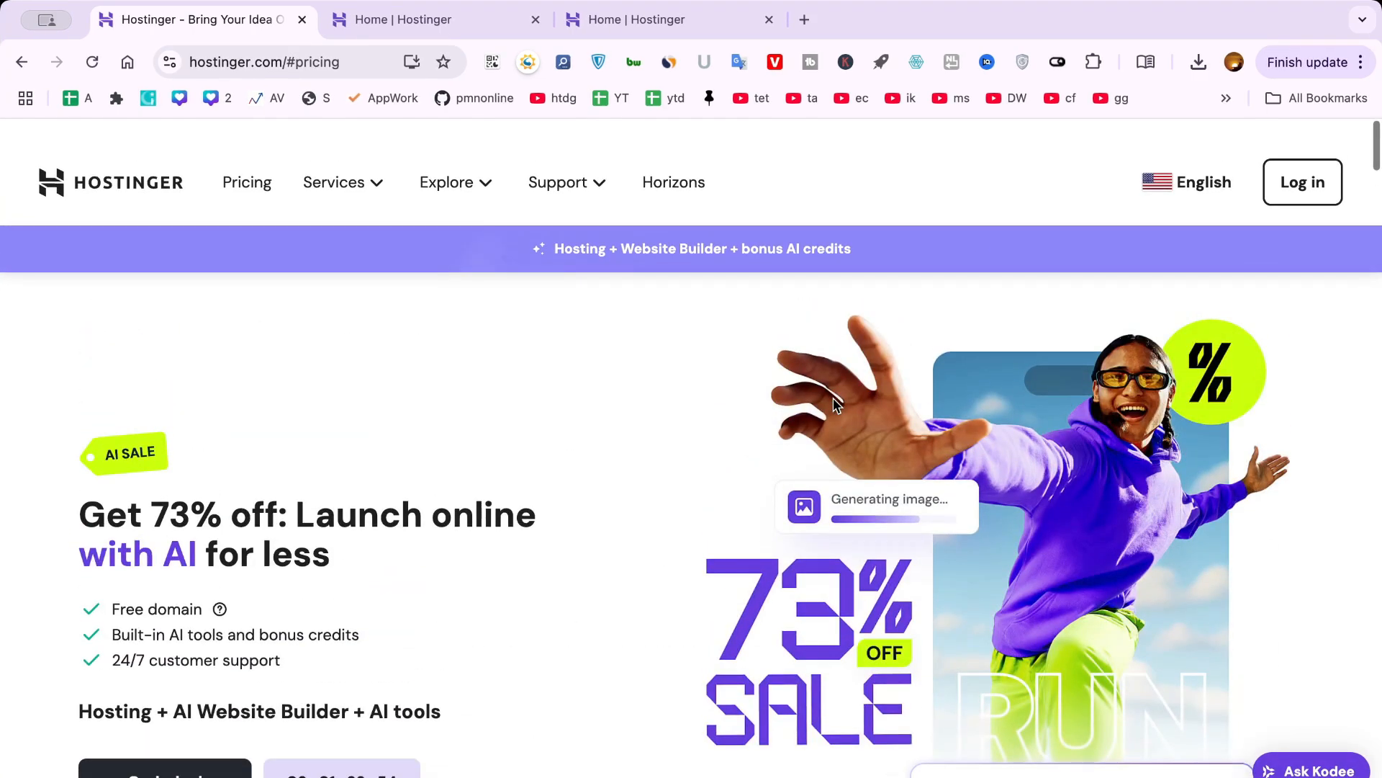
scroll("down", 3)
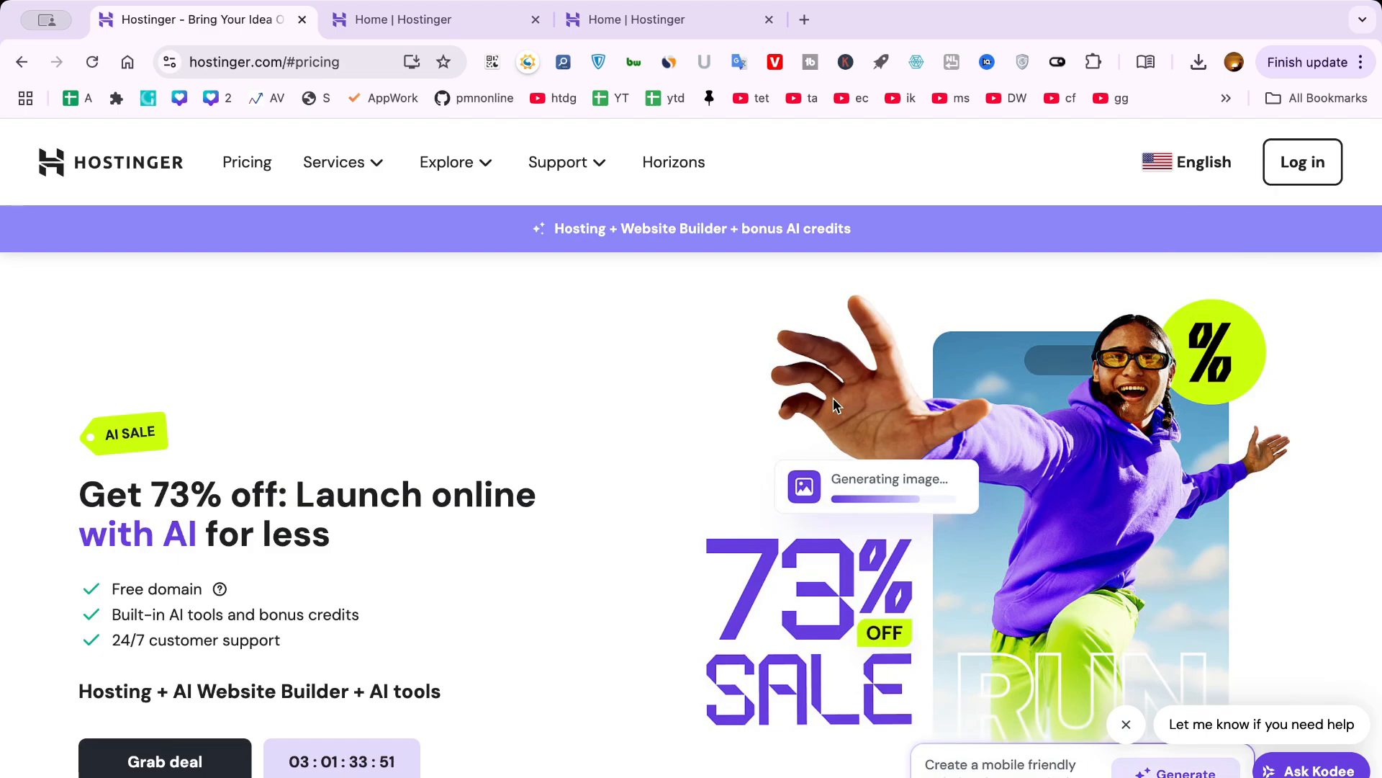
mouse_move(790, 401)
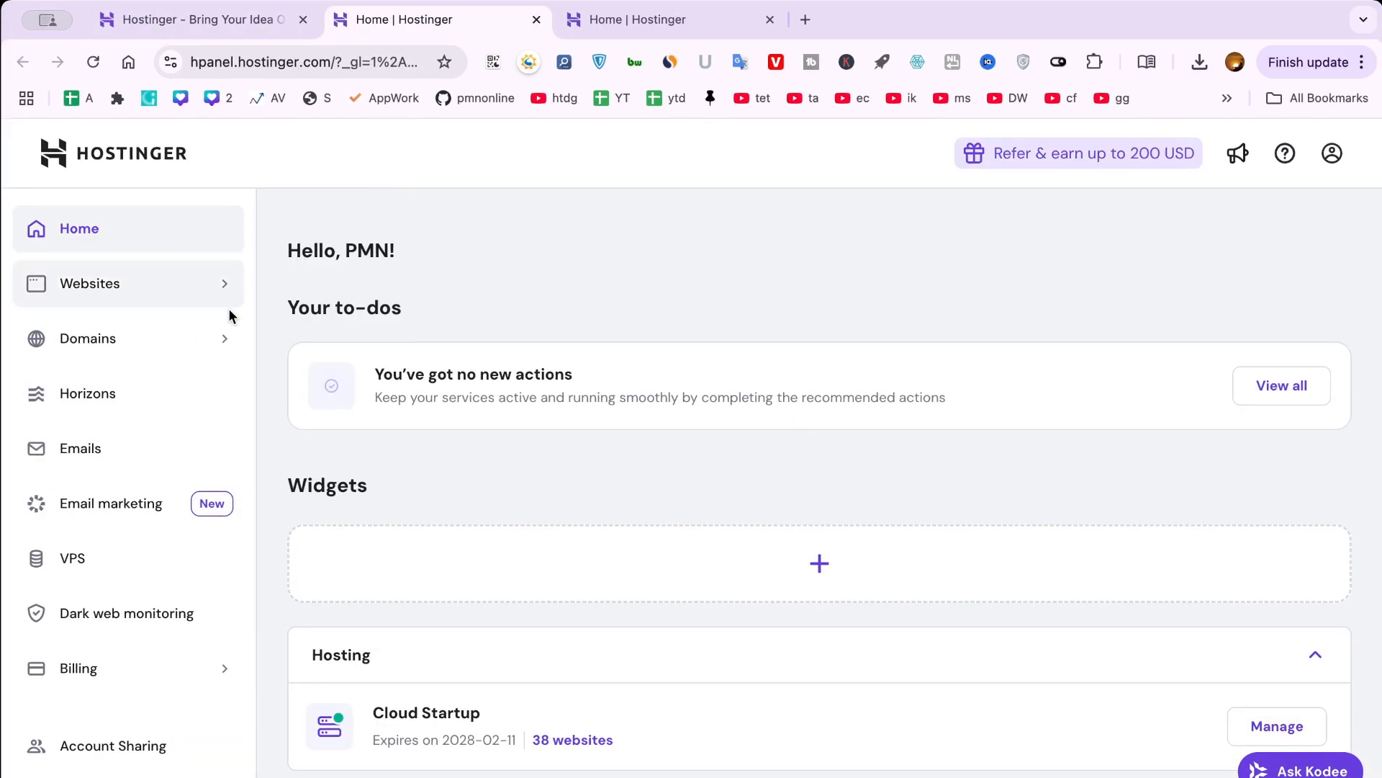
mouse_move(124, 337)
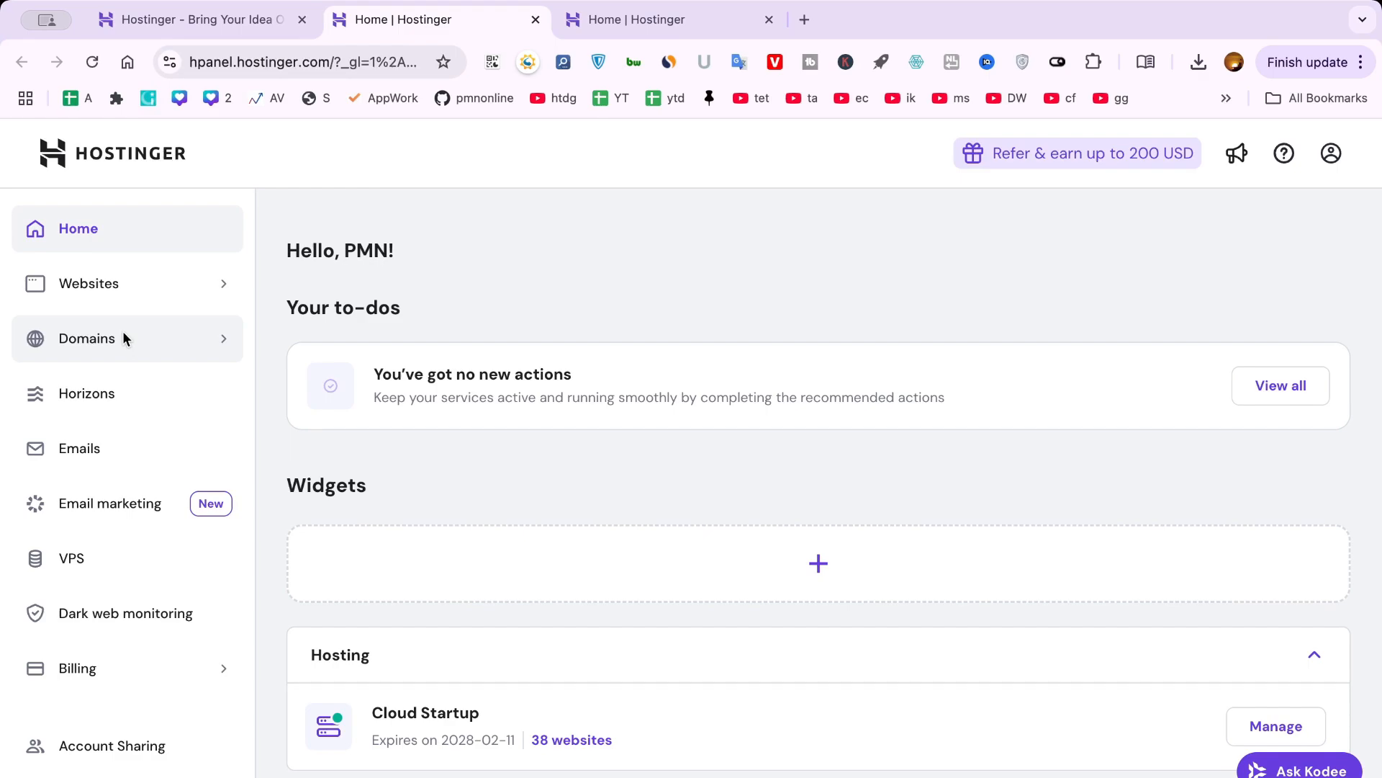
mouse_move(88, 284)
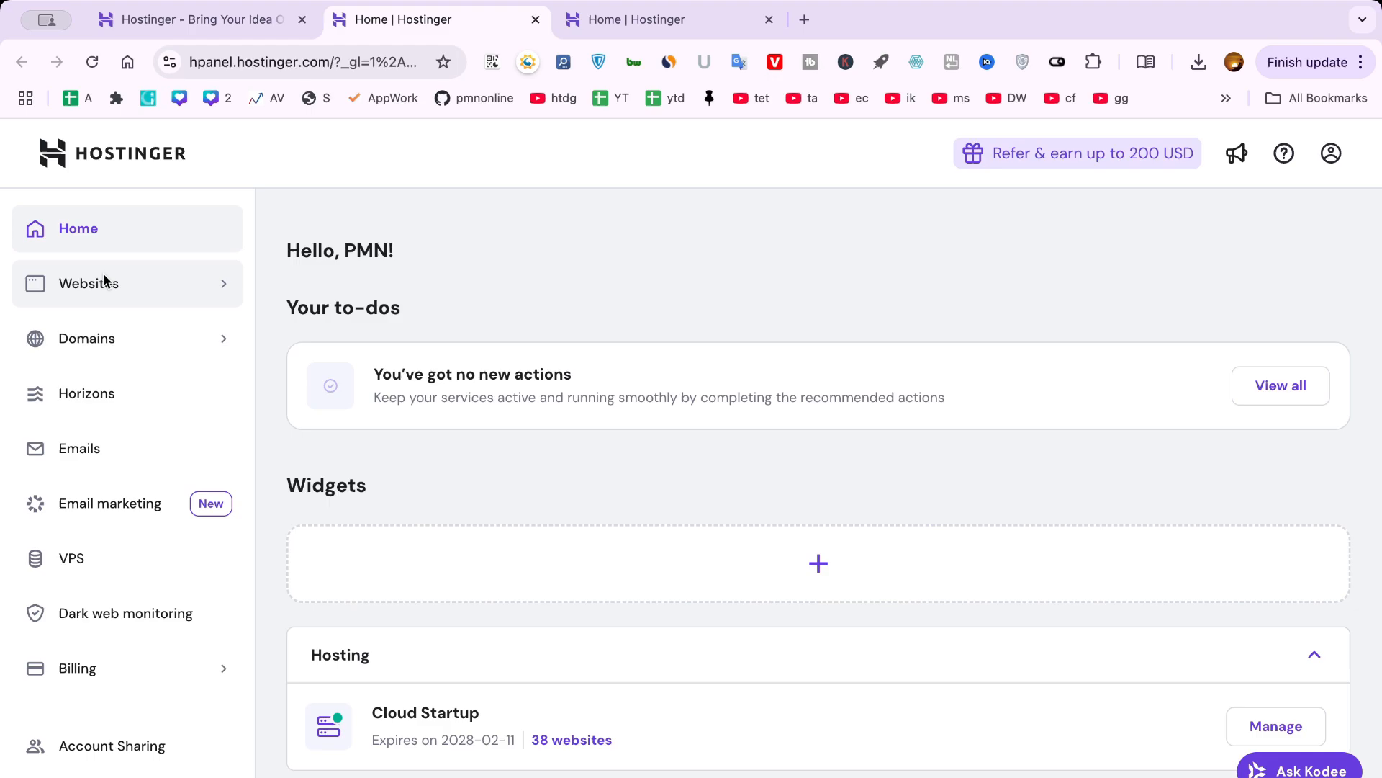
mouse_move(101, 353)
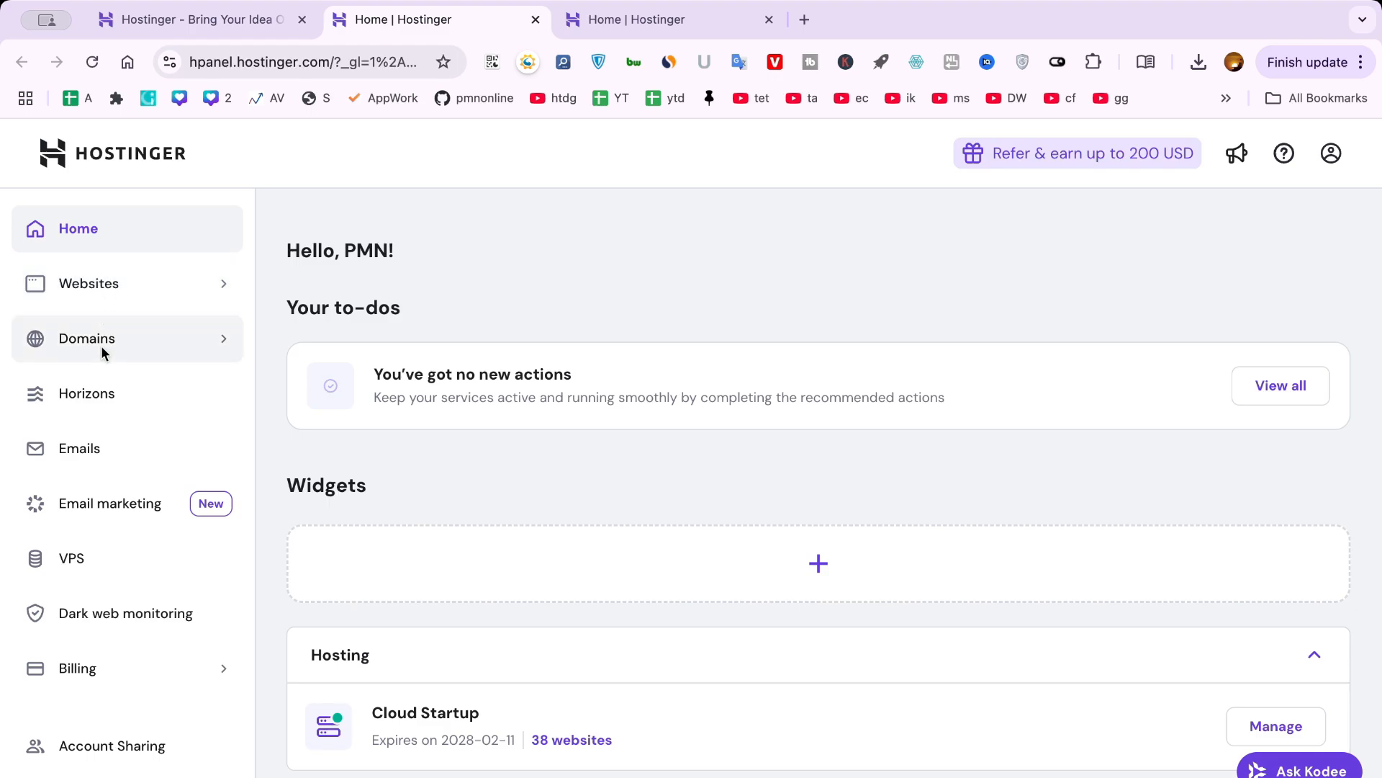
mouse_move(96, 544)
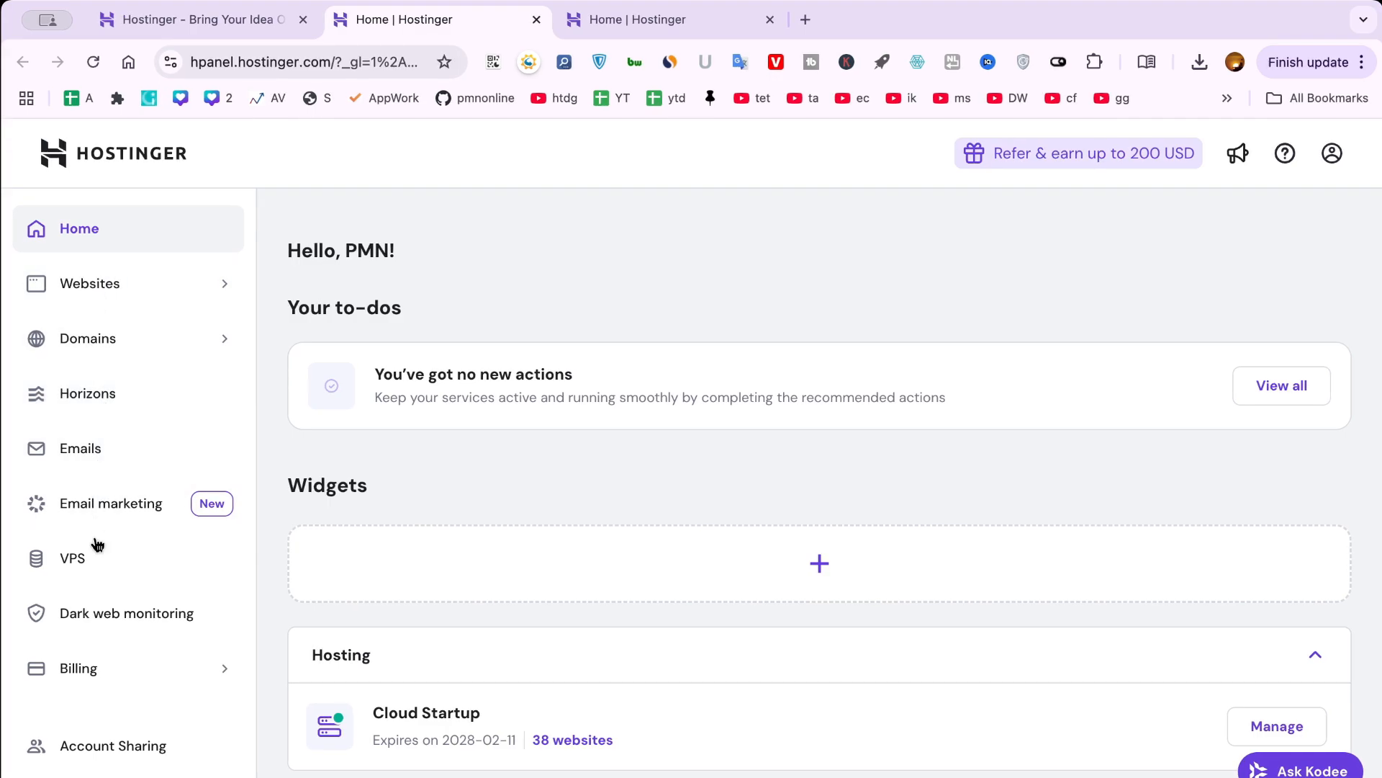
scroll("down", 3)
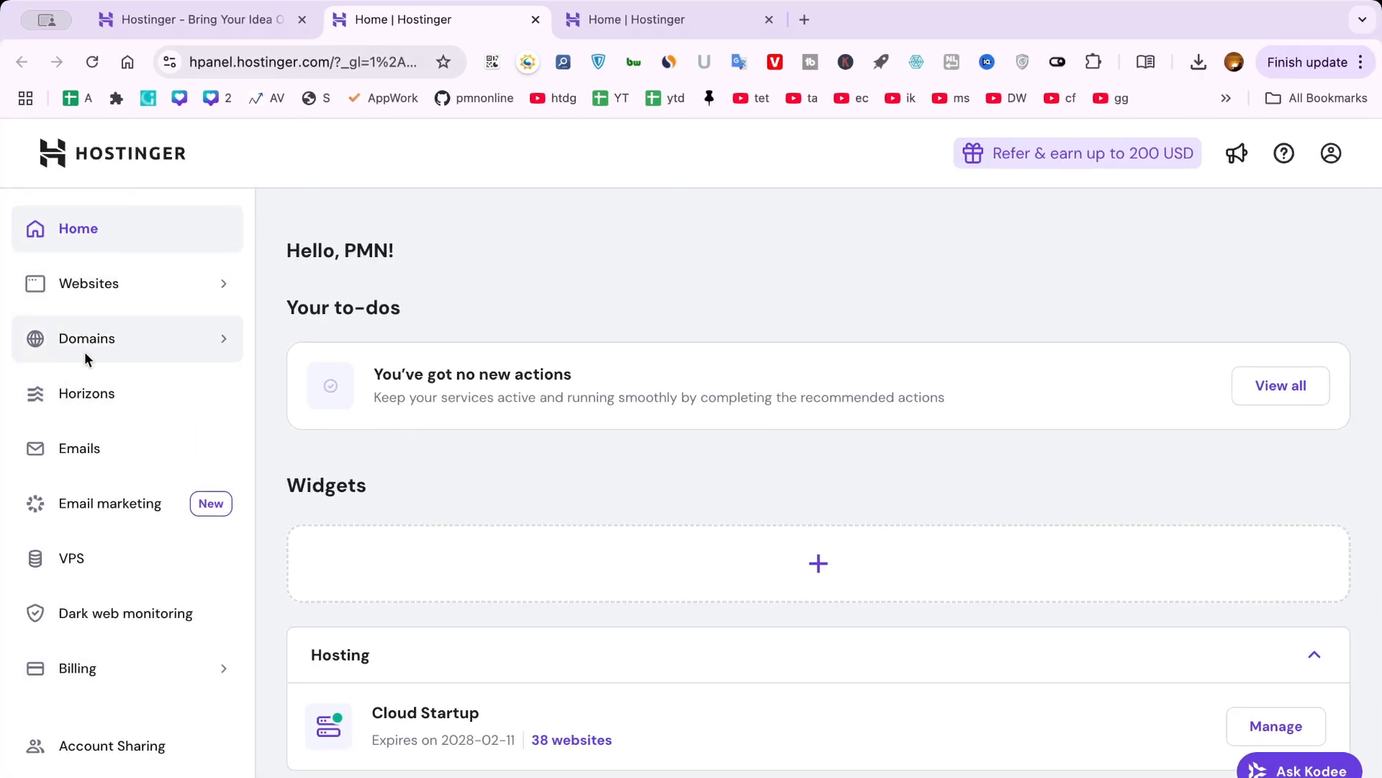
mouse_move(88, 344)
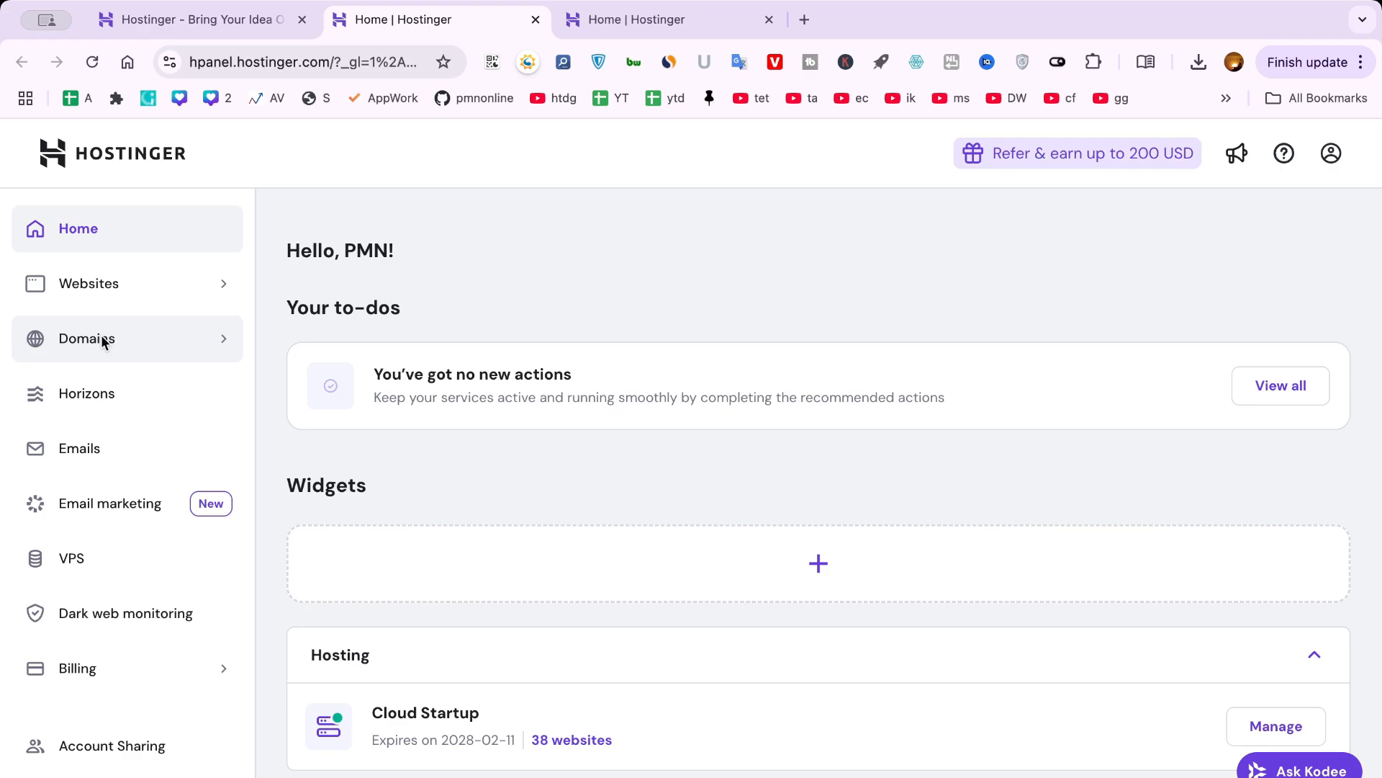
left_click(88, 284)
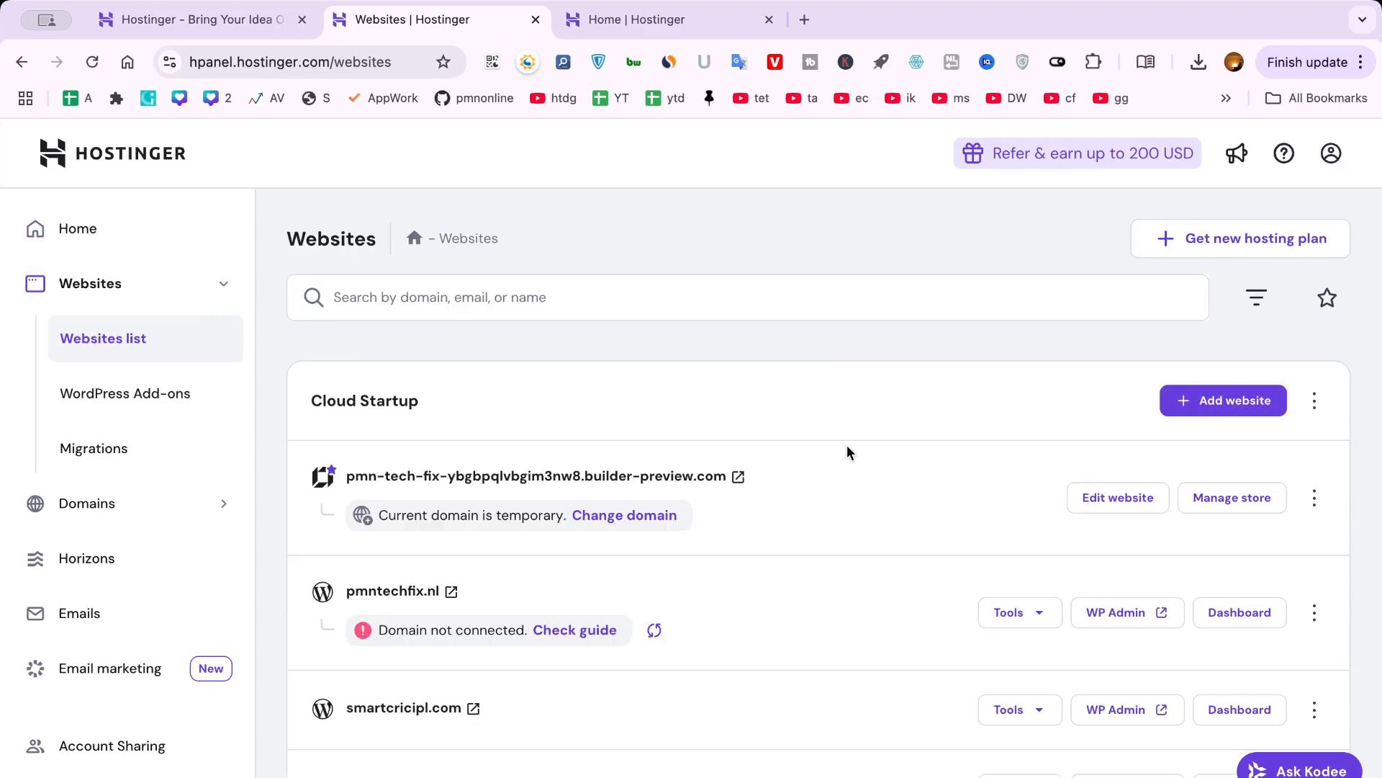
mouse_move(1277, 599)
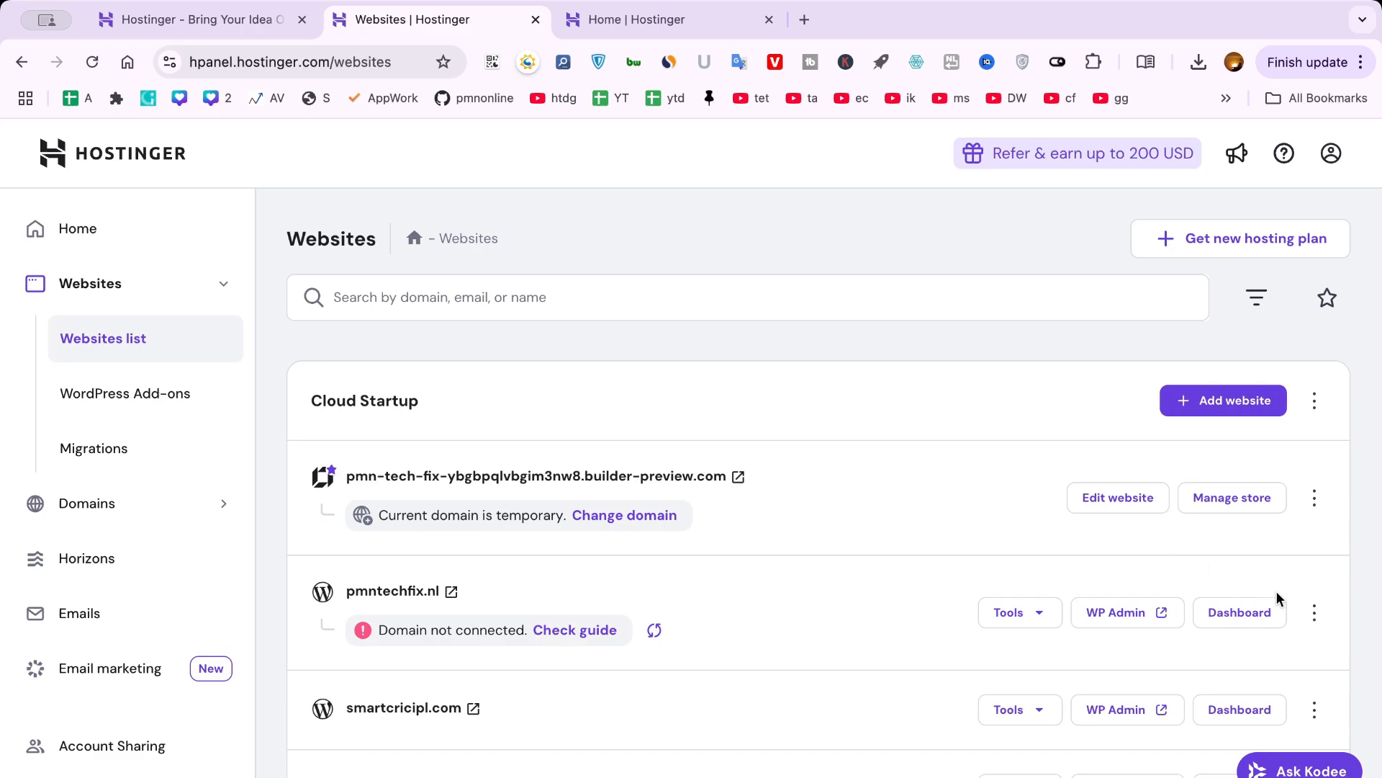
Scroll the Websites list down to the pmntechfix.nl row flagged as not connected.
scroll("down", 3)
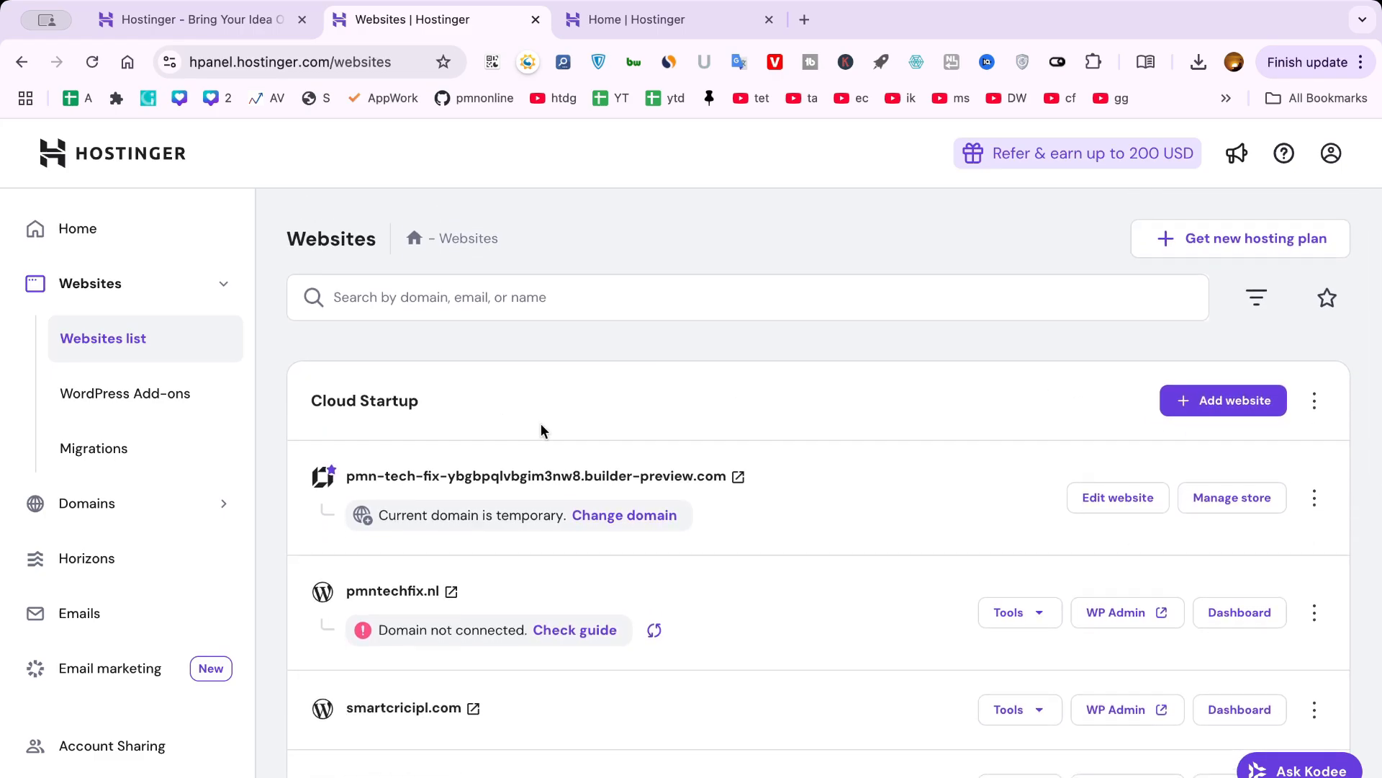
mouse_move(689, 592)
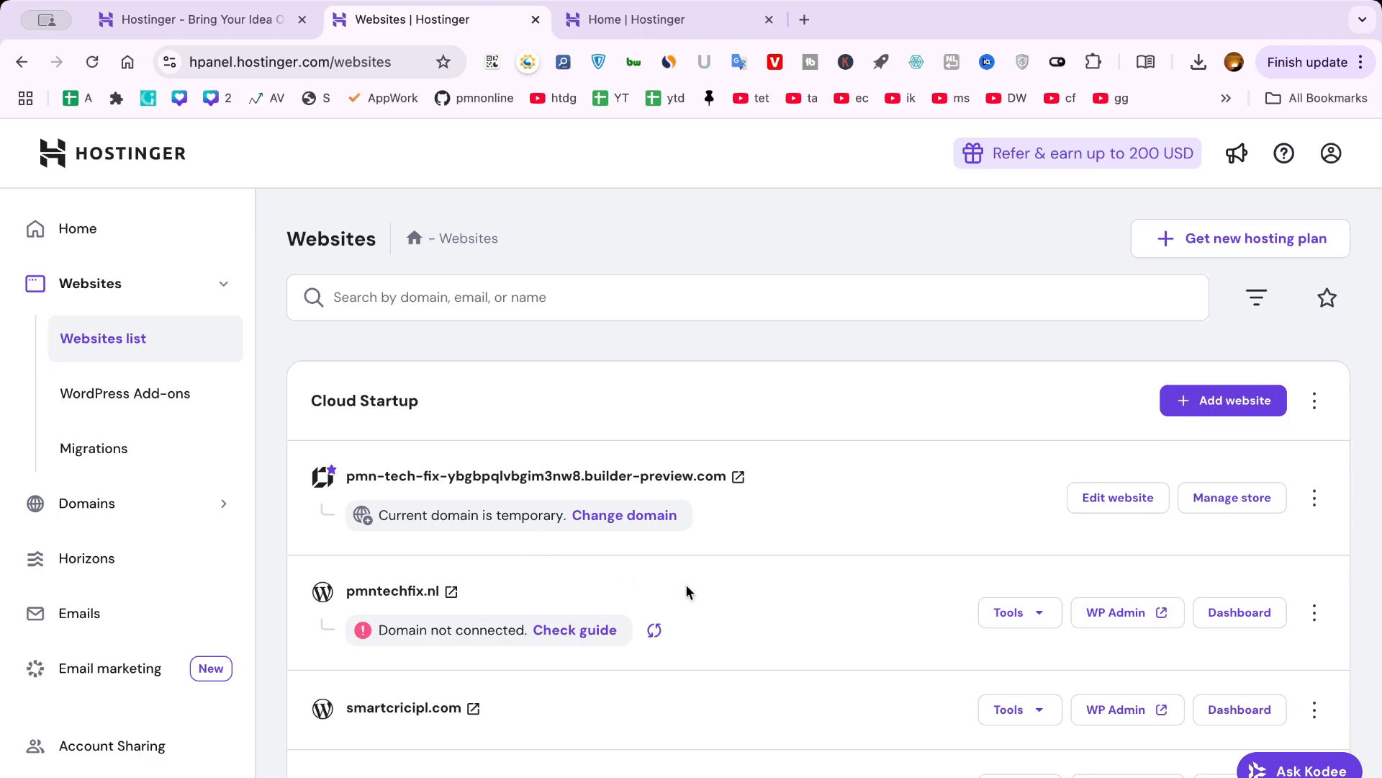
mouse_move(1314, 615)
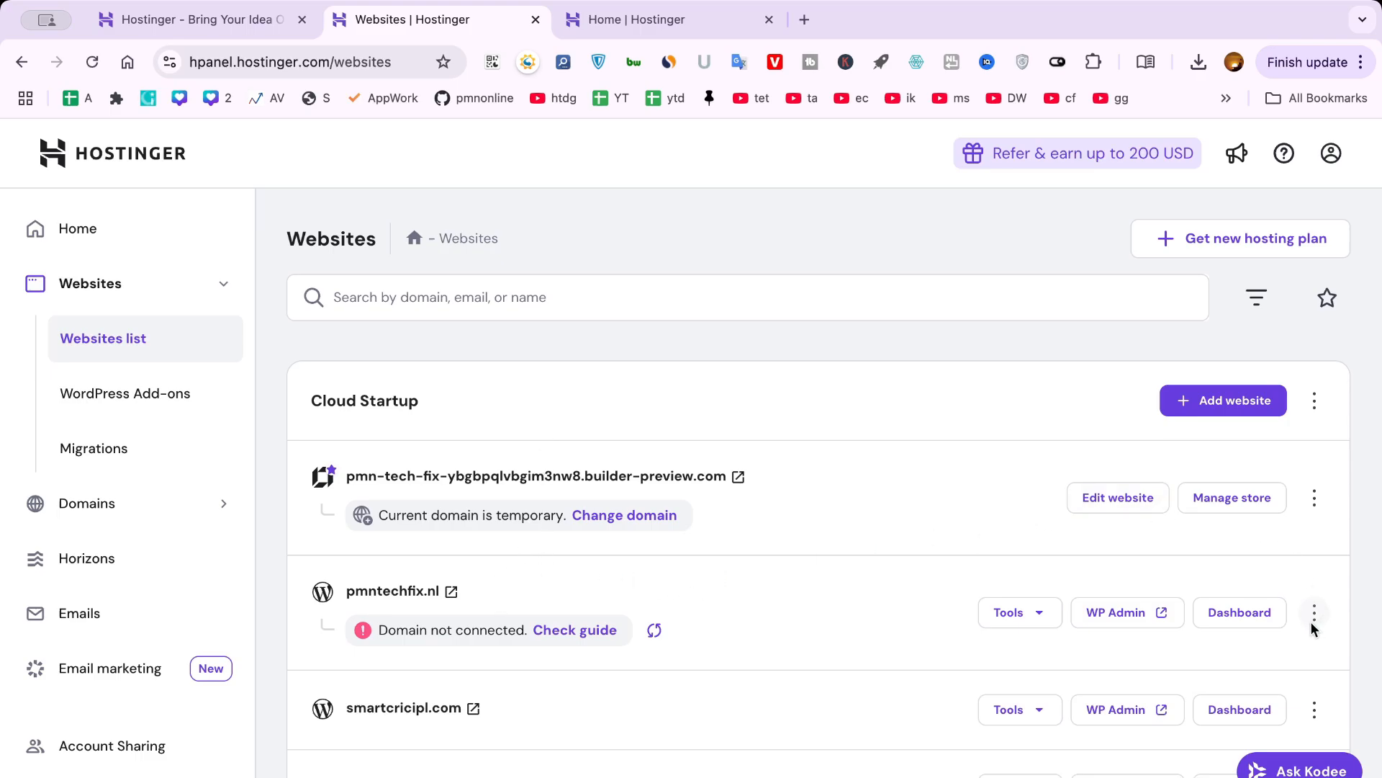
mouse_move(1320, 631)
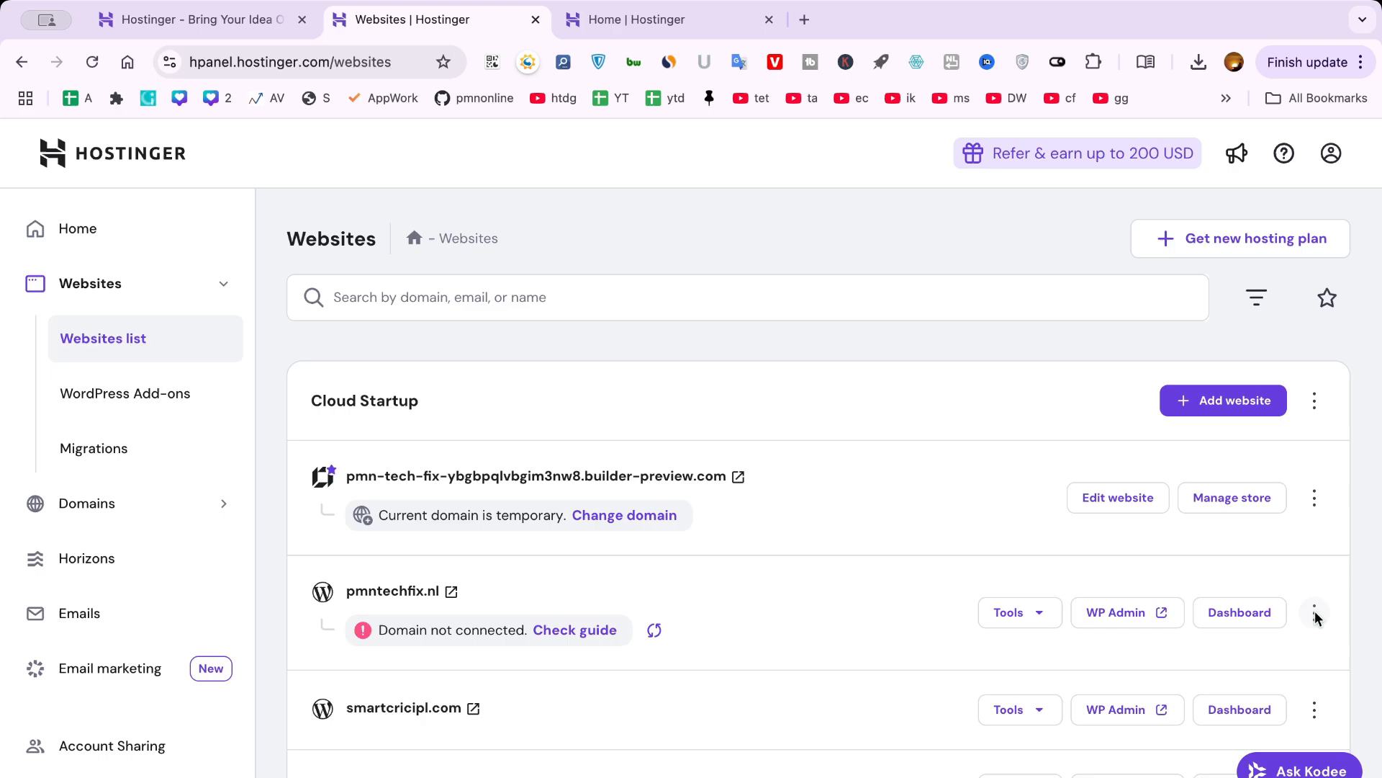
mouse_move(1322, 592)
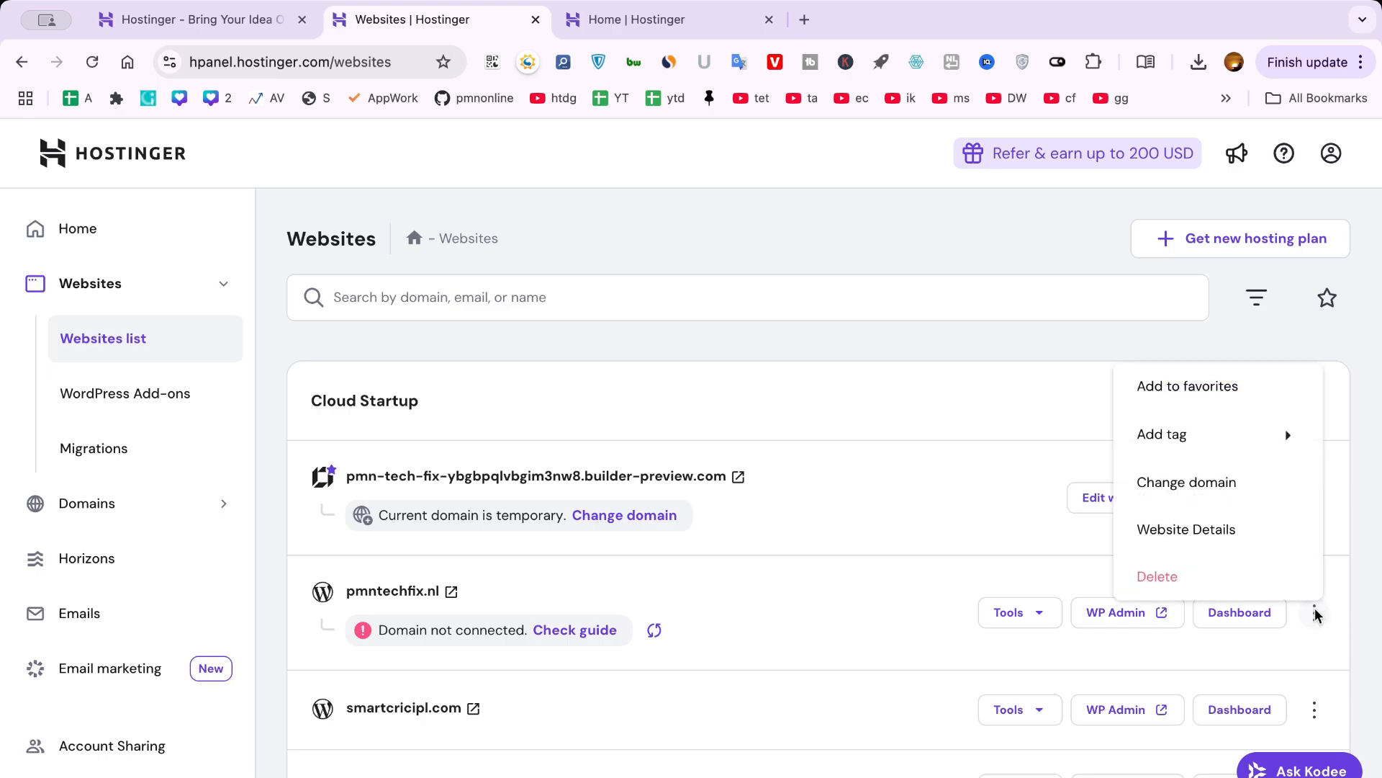
mouse_move(669, 605)
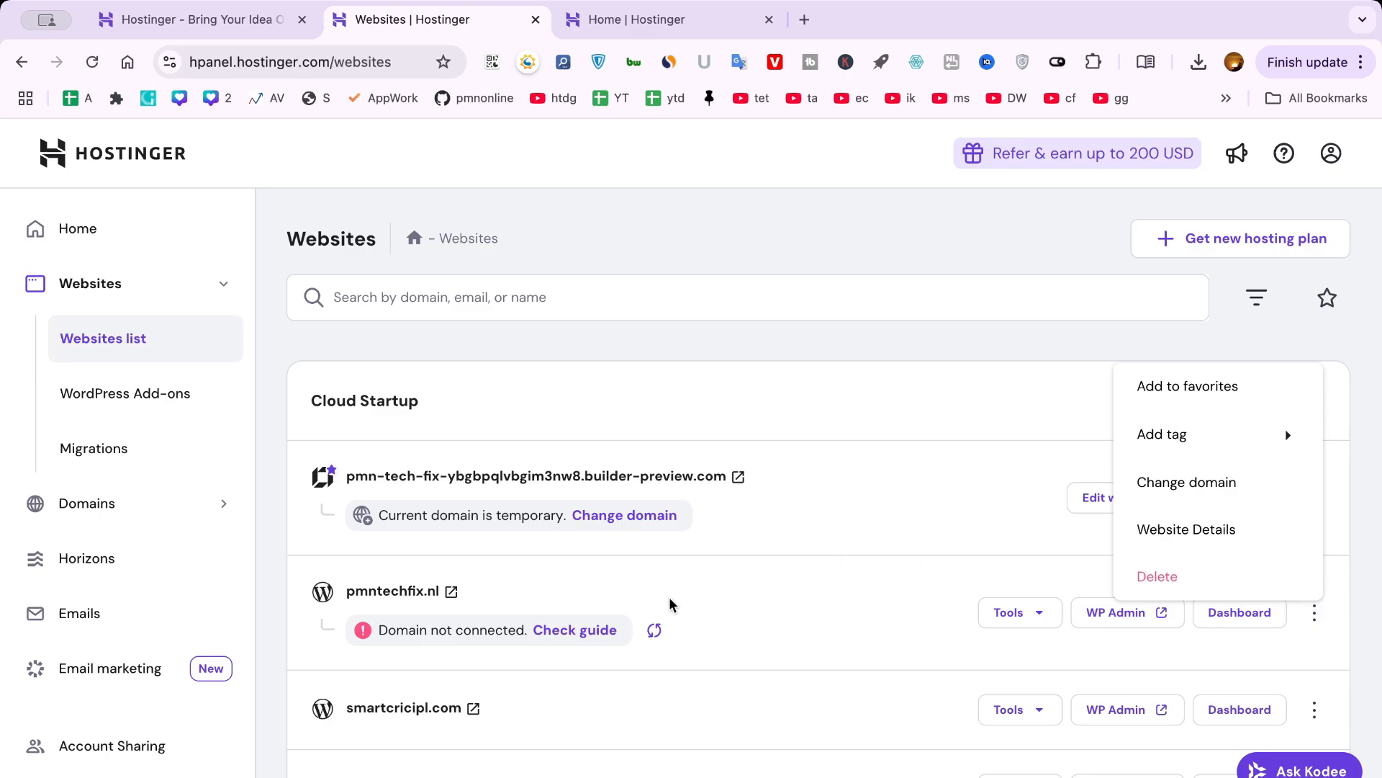
mouse_move(1320, 633)
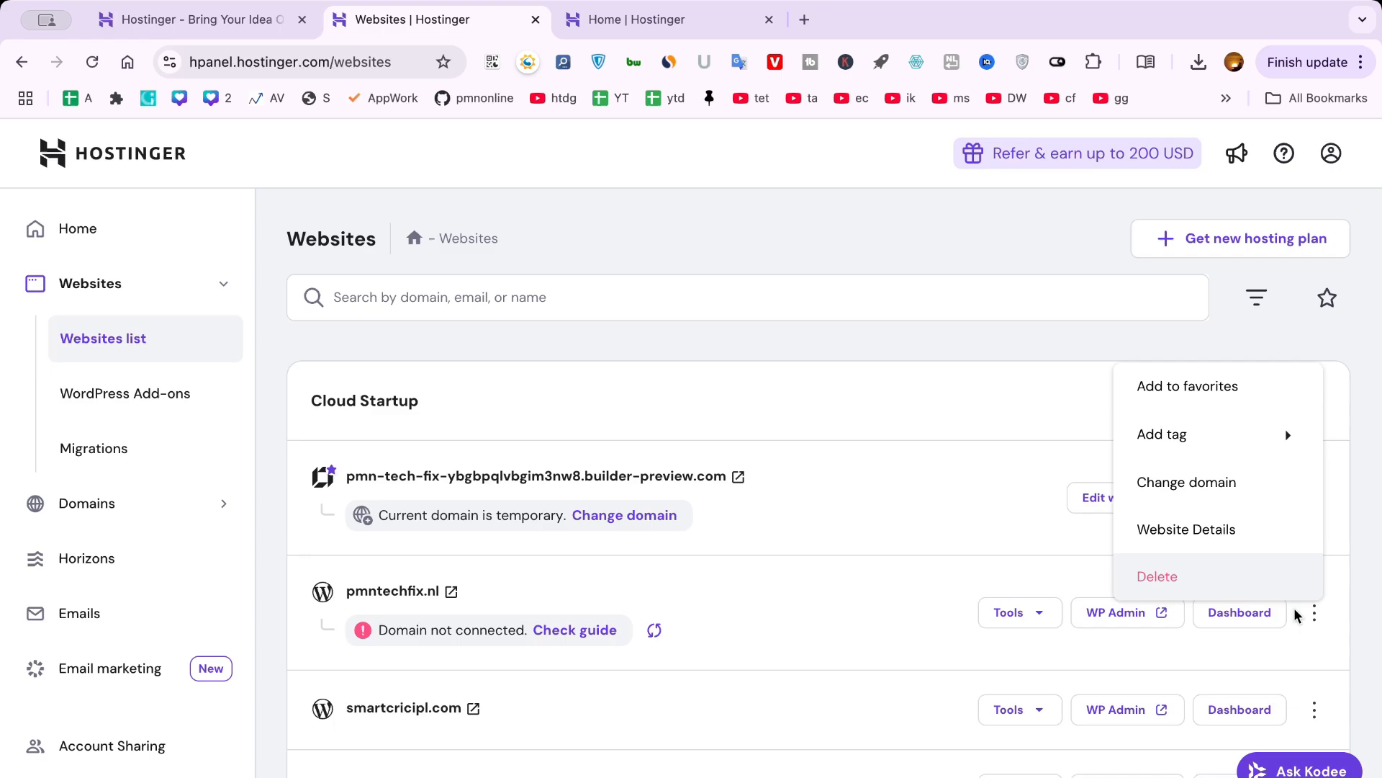
View the pmntechfix.nl dashboard and expand its Website management options in the sidebar.
left_click(1238, 612)
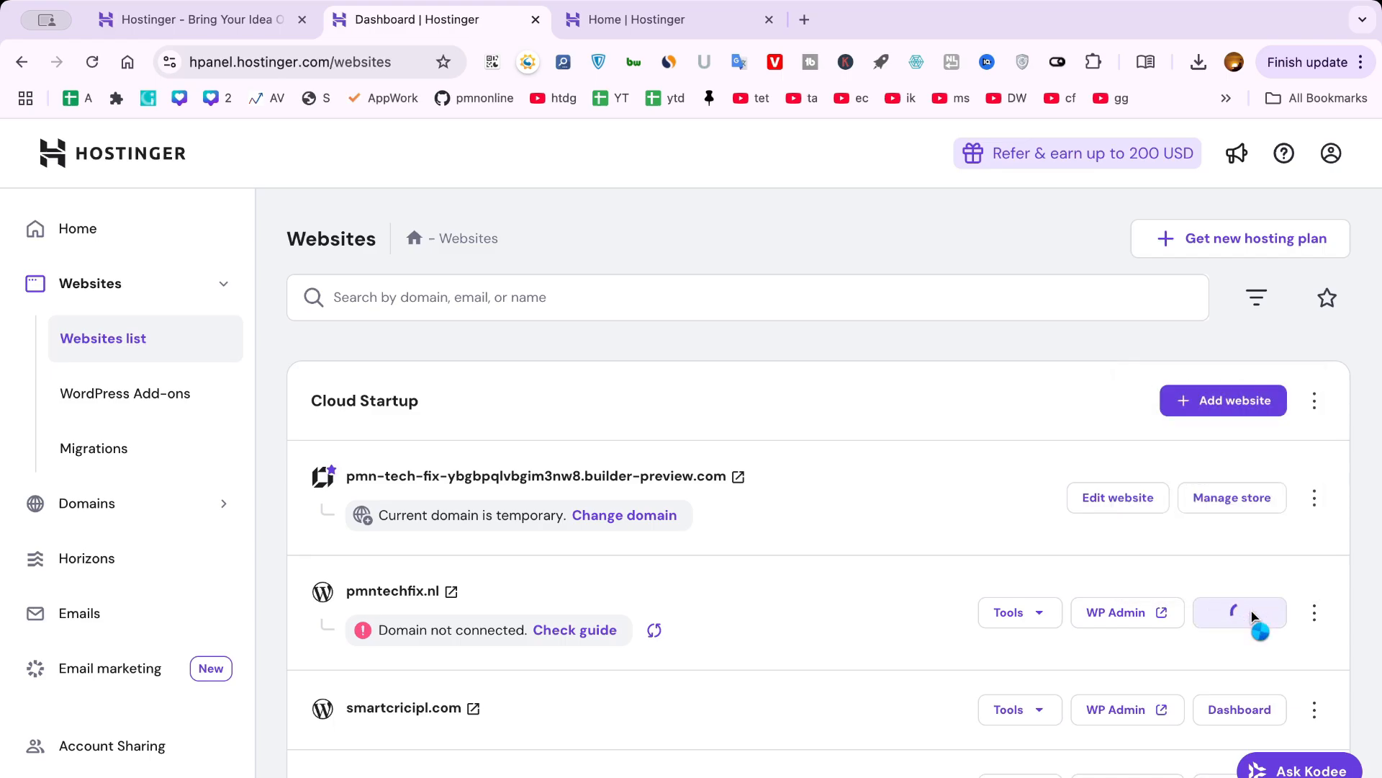
left_click(1240, 612)
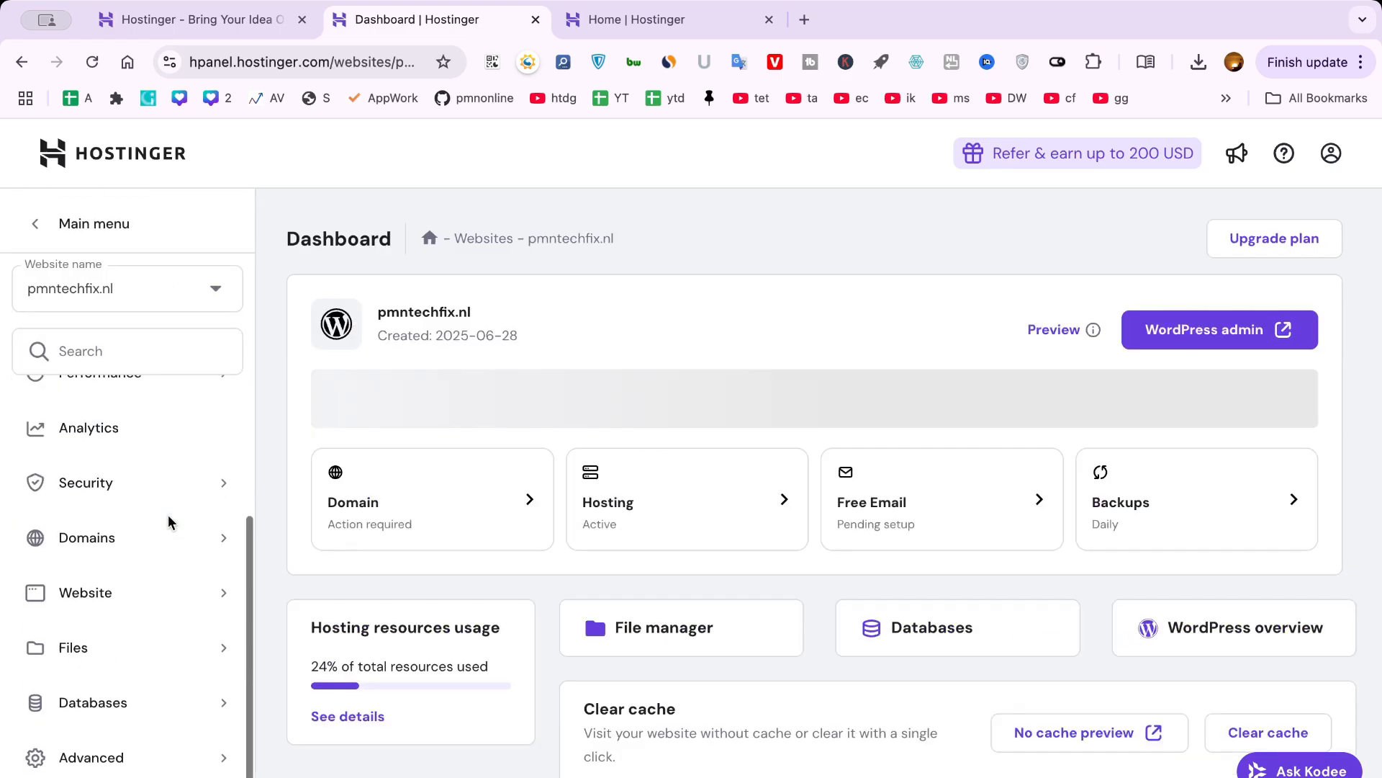
scroll("down", 3)
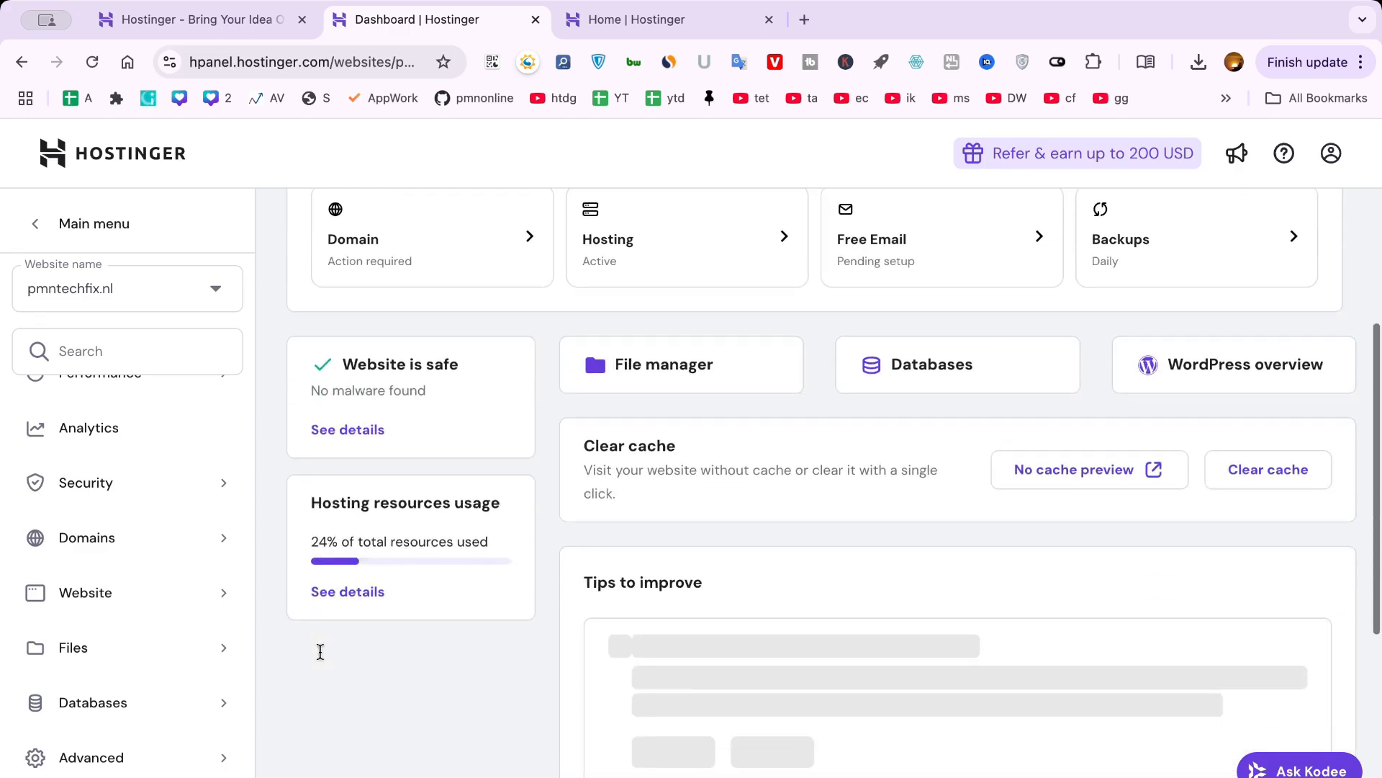
scroll("up", 3)
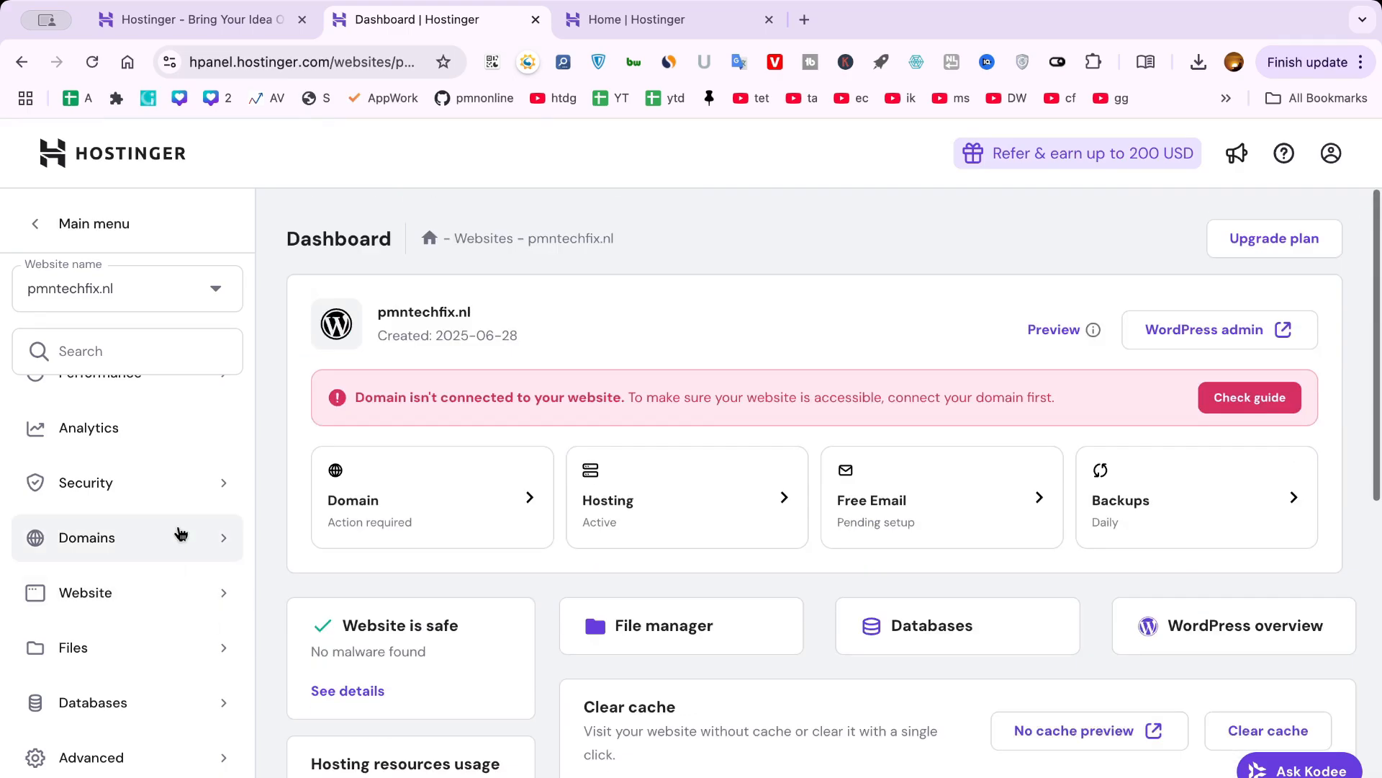
mouse_move(157, 559)
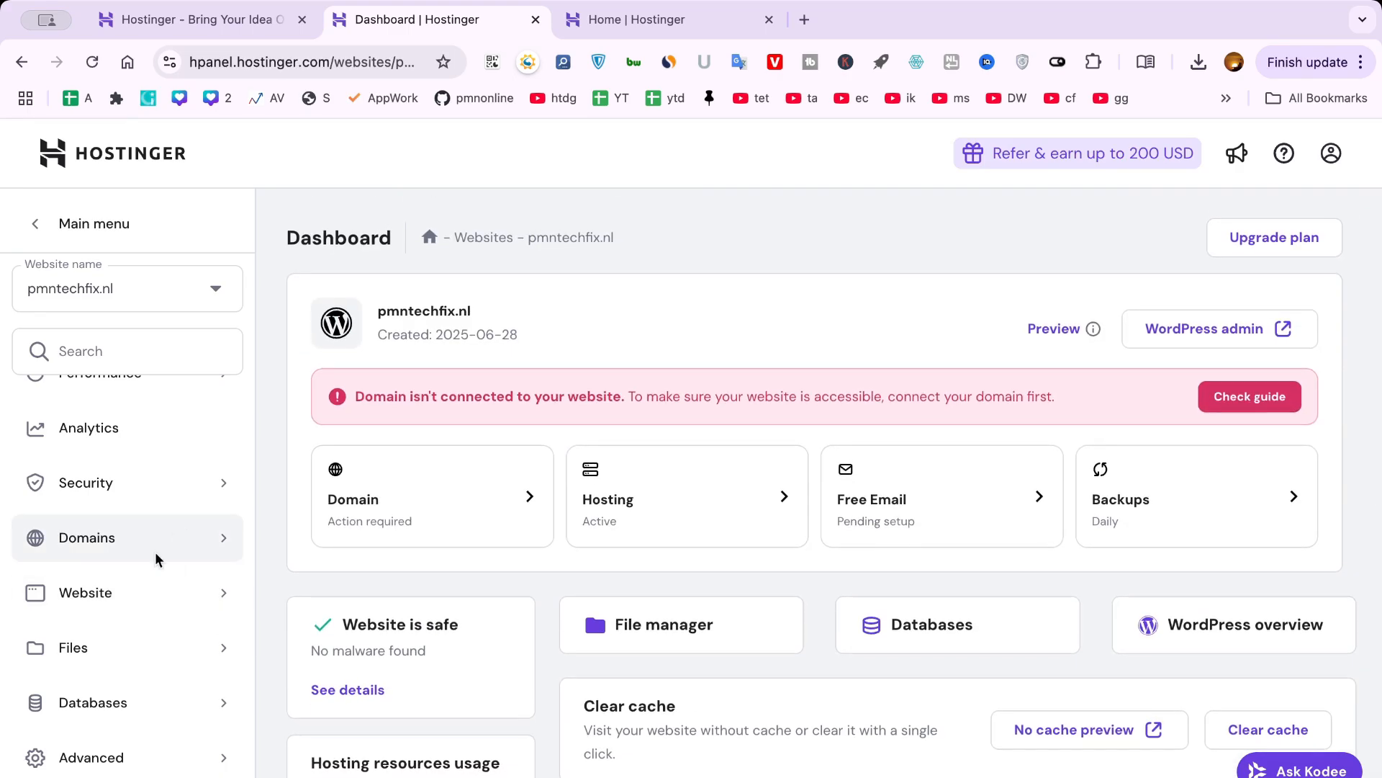
left_click(86, 592)
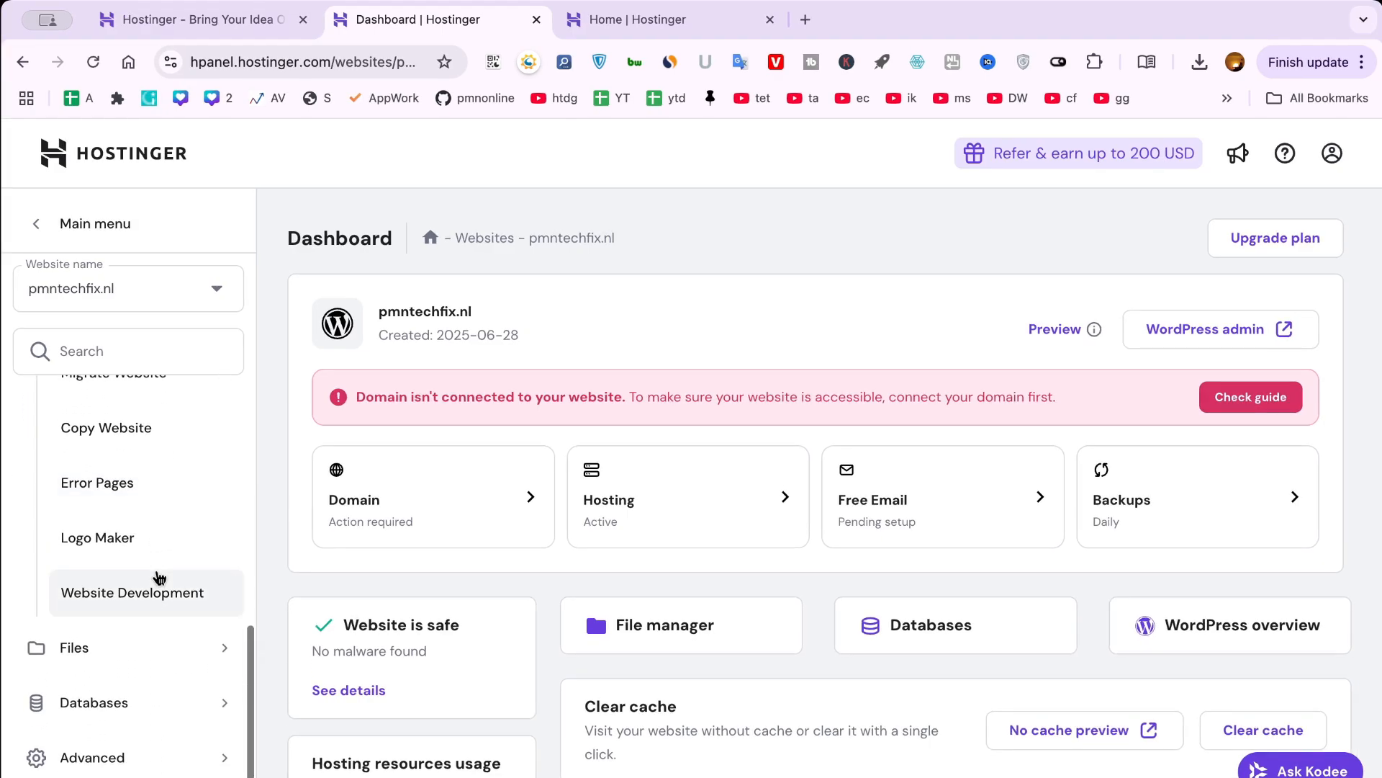
scroll("down", 3)
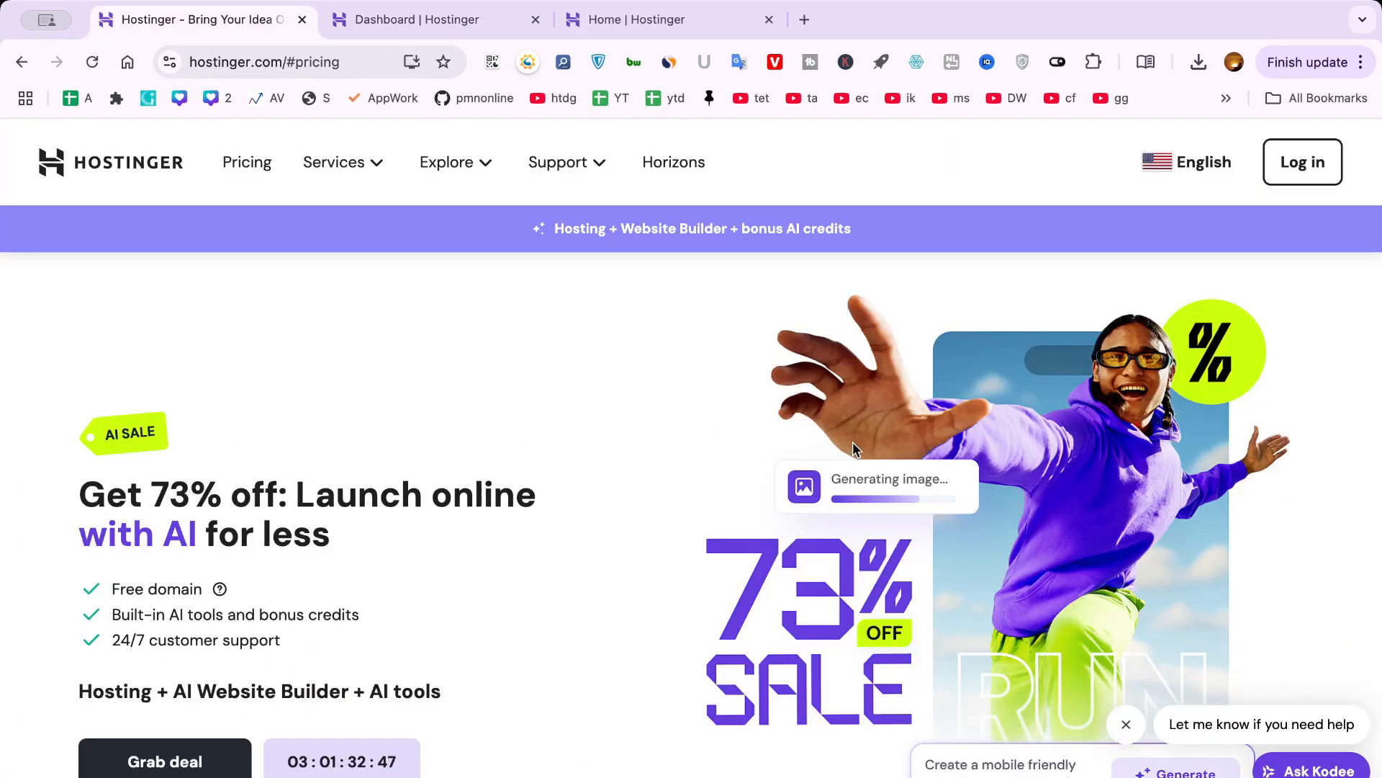
From the Websites list, choose Delete for pmntechfix.nl and tick the data-loss acknowledgement, leaving deletion unconfirmed.
left_click(432, 18)
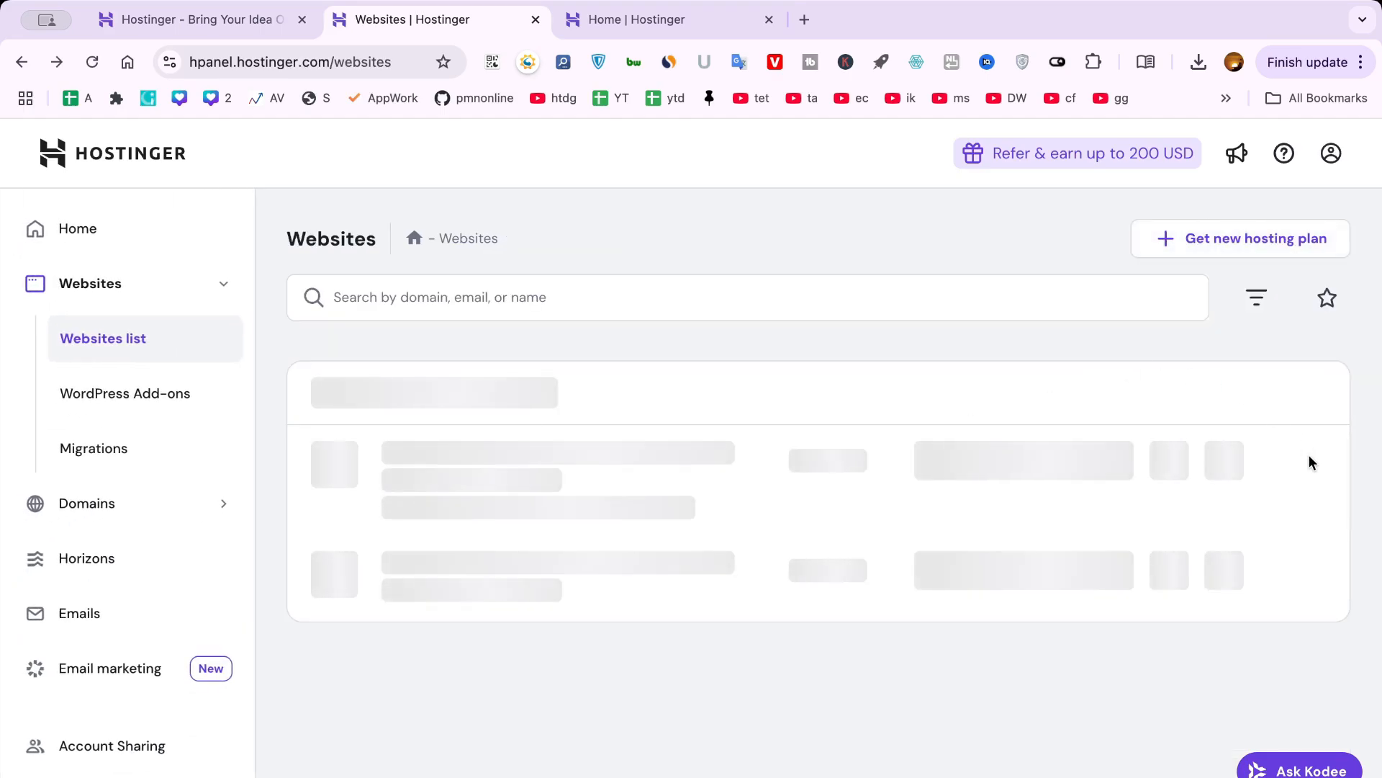
left_click(1315, 579)
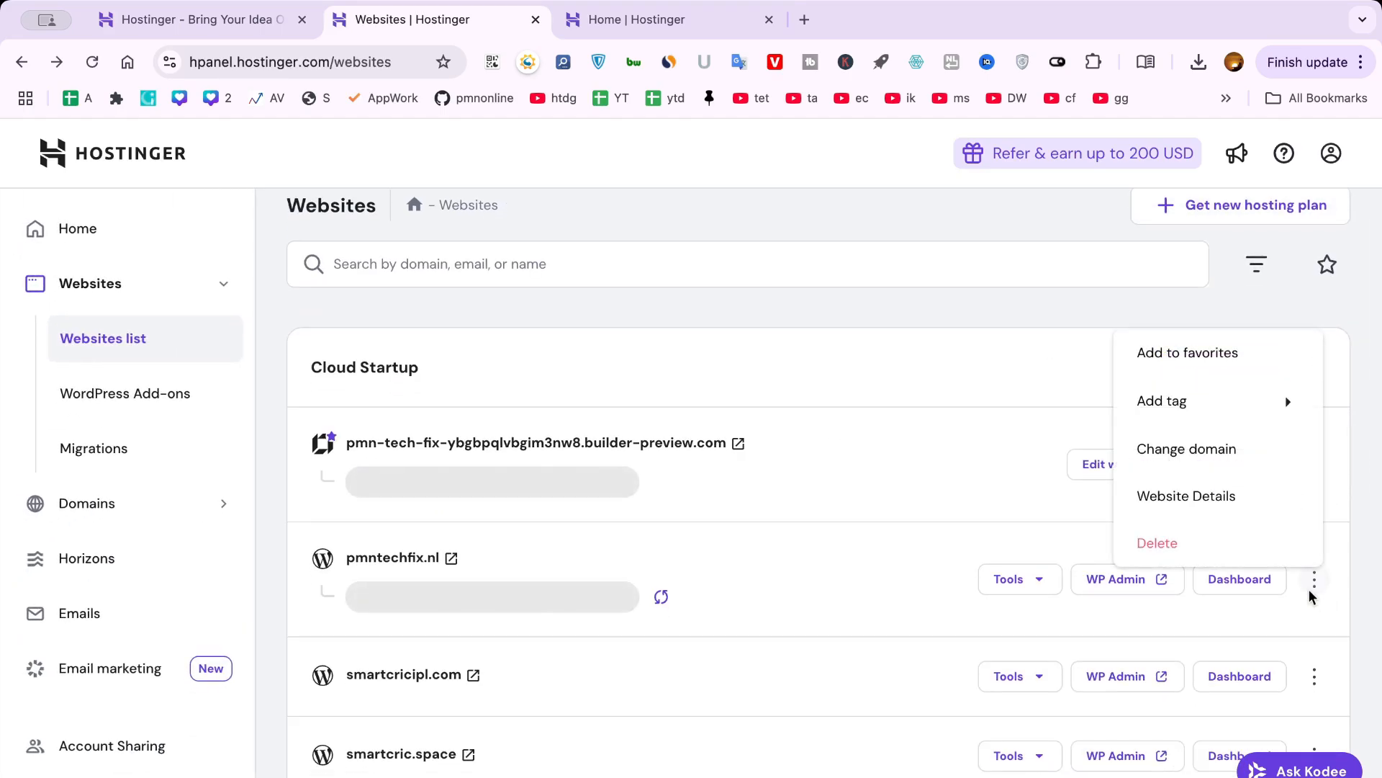
left_click(1156, 543)
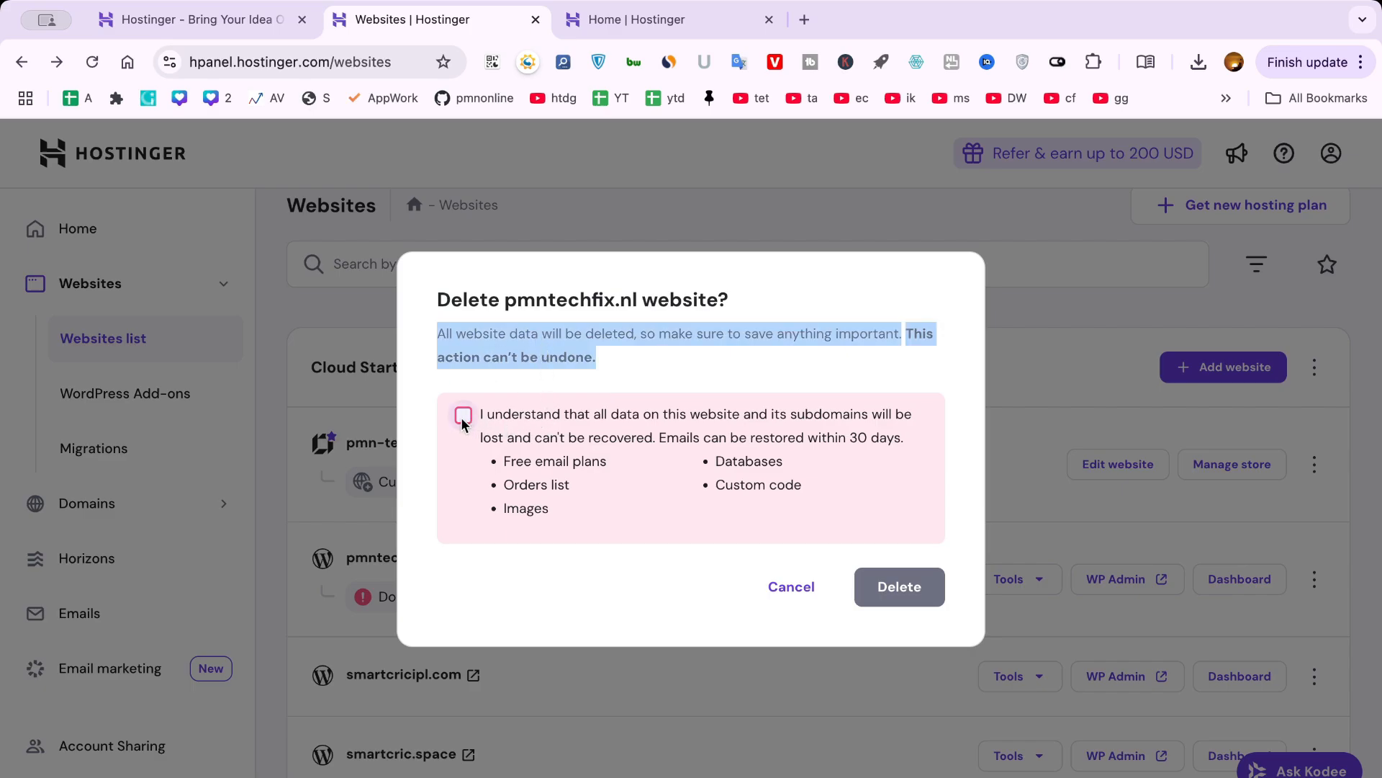
left_click(462, 415)
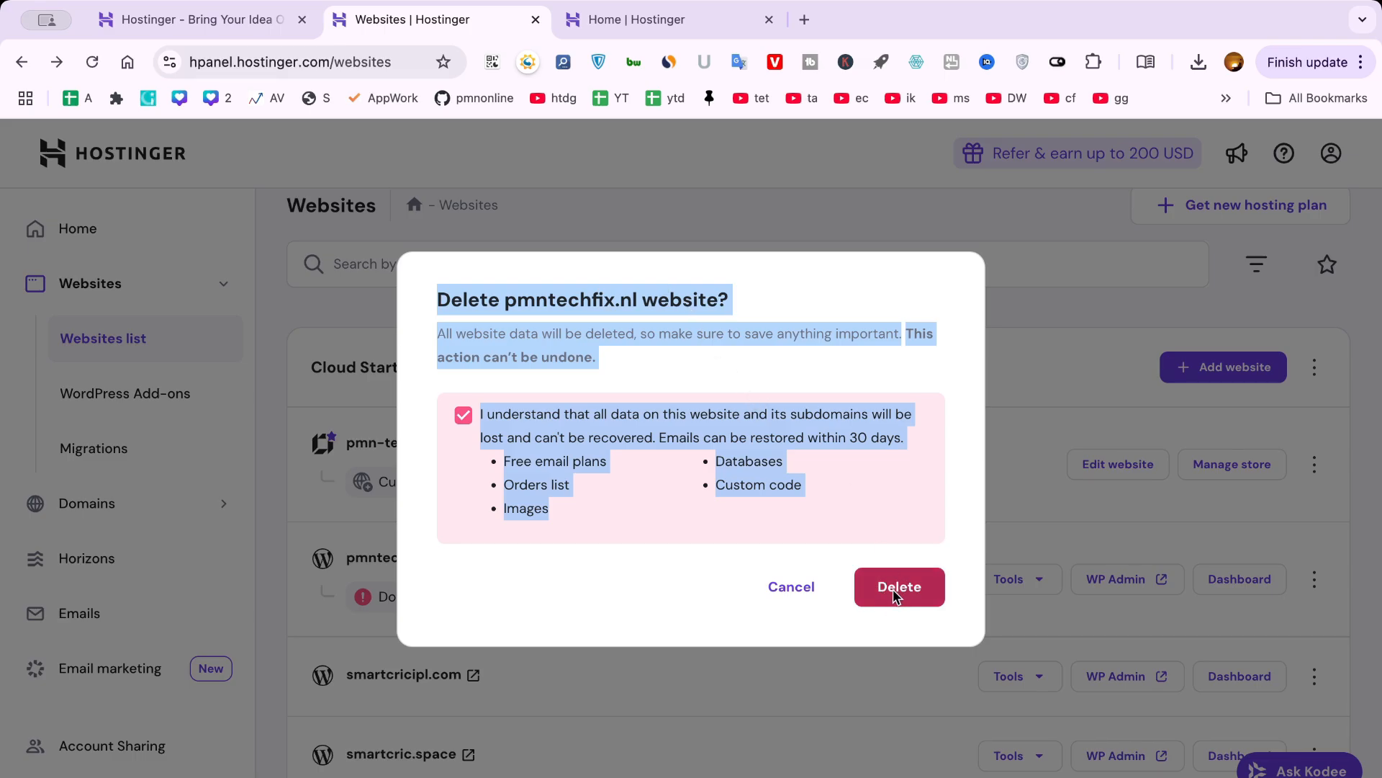
mouse_move(790, 588)
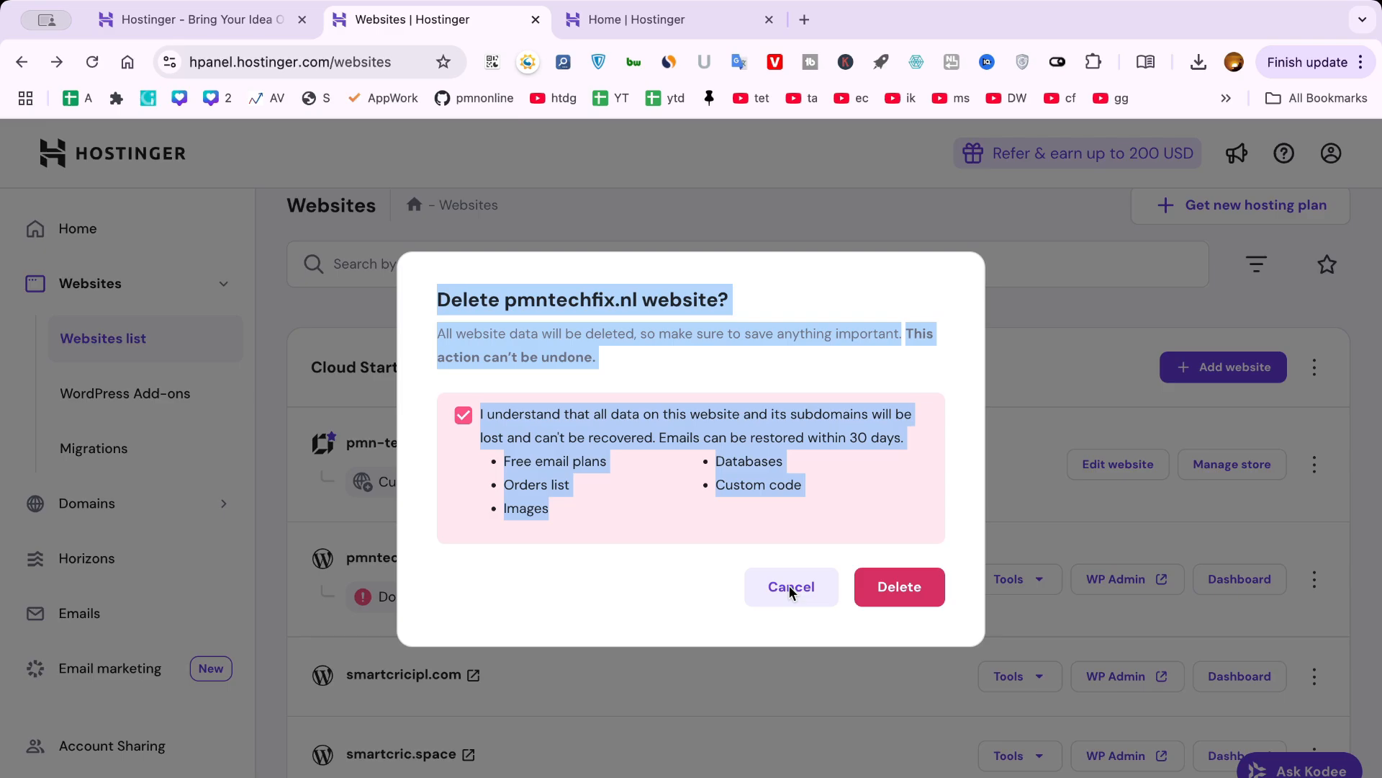
mouse_move(960, 556)
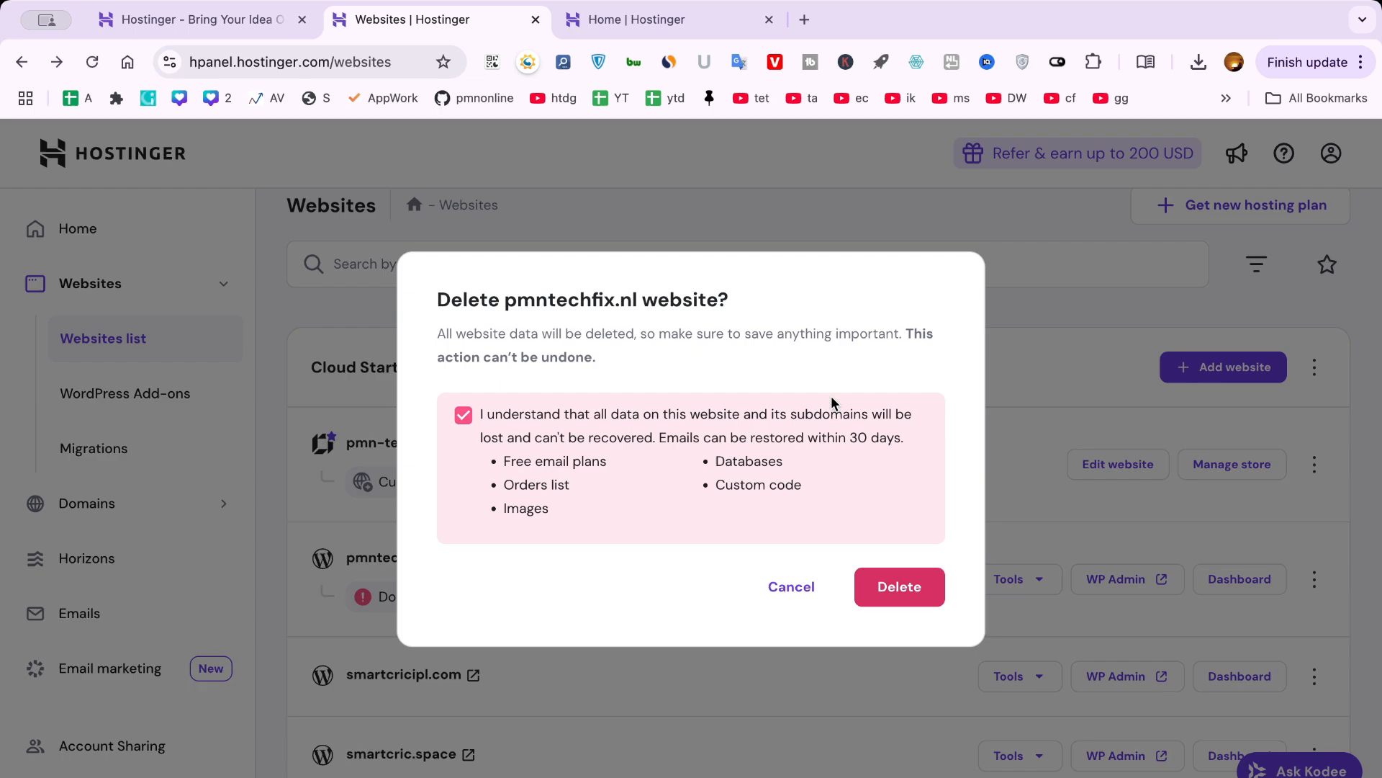
mouse_move(853, 365)
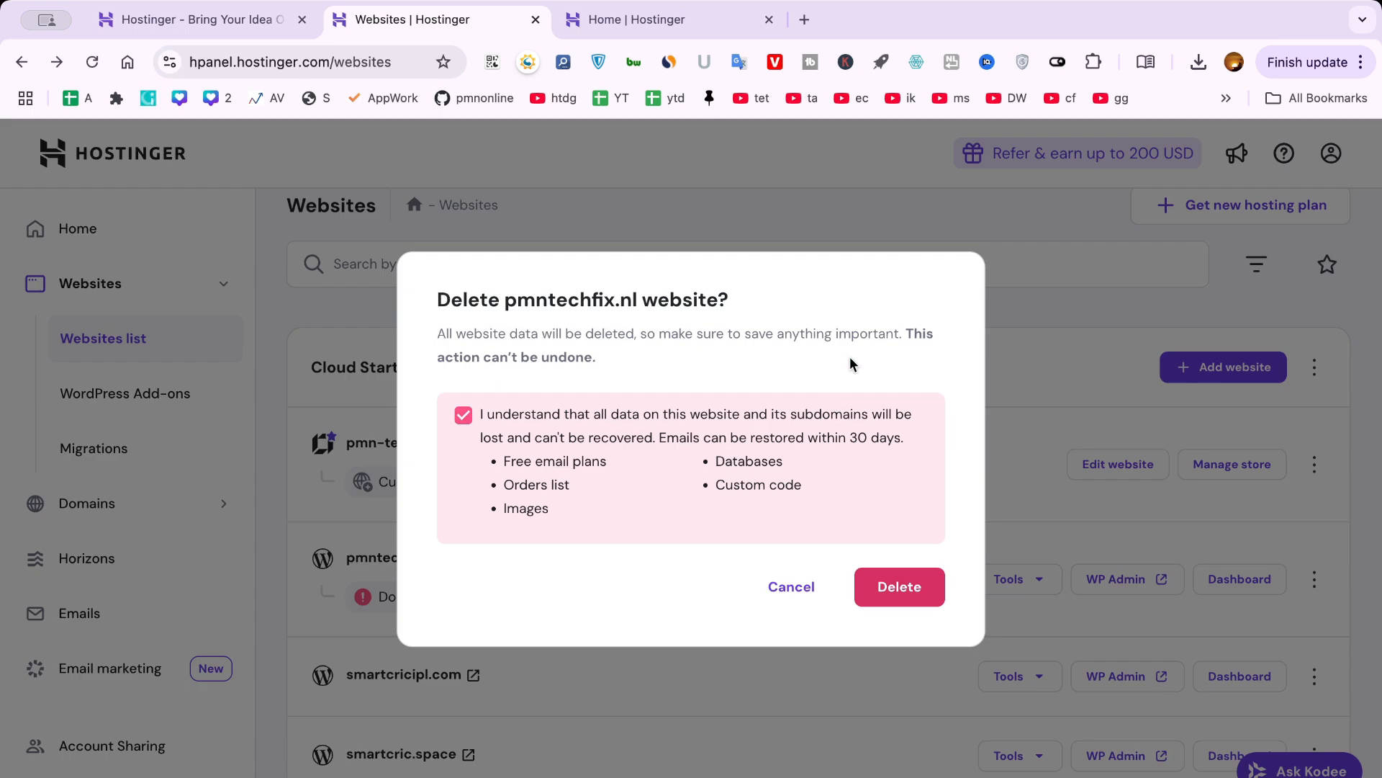
mouse_move(890, 284)
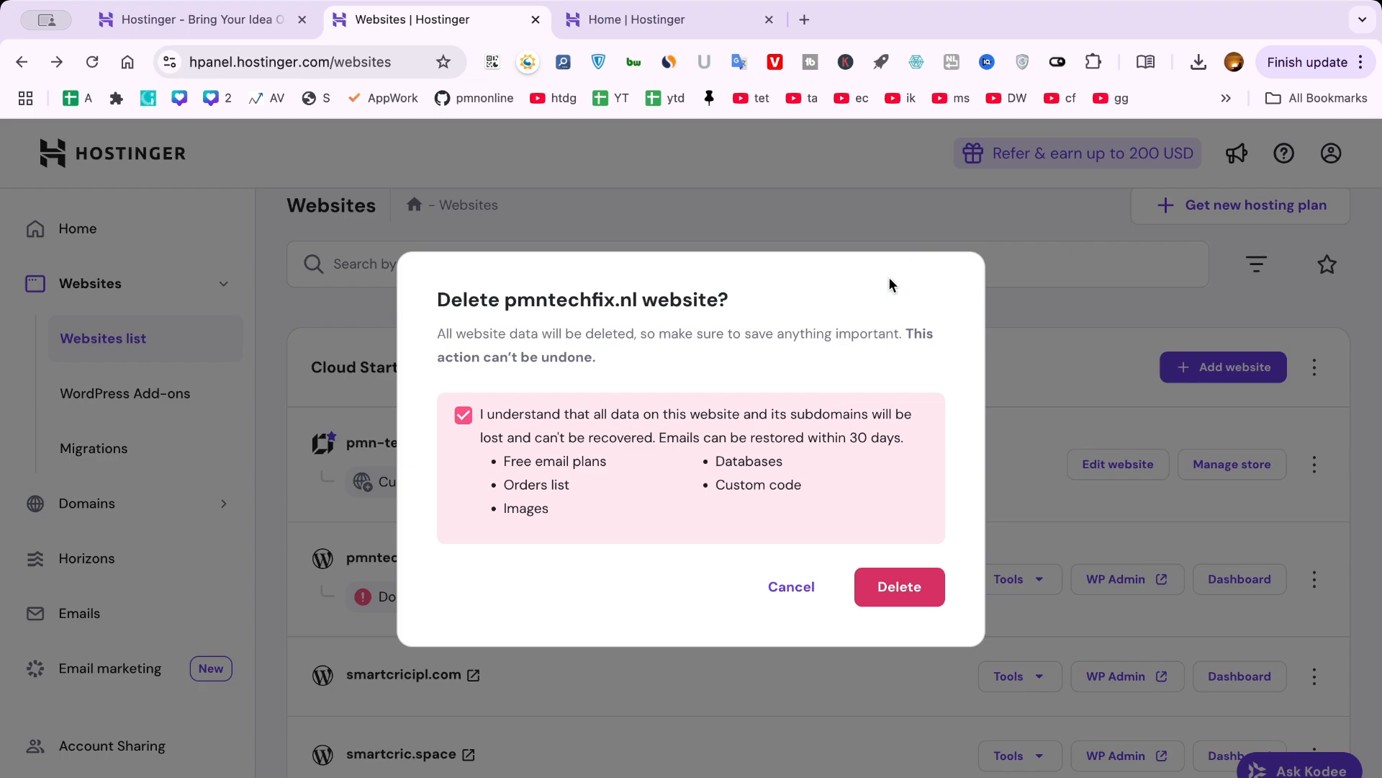